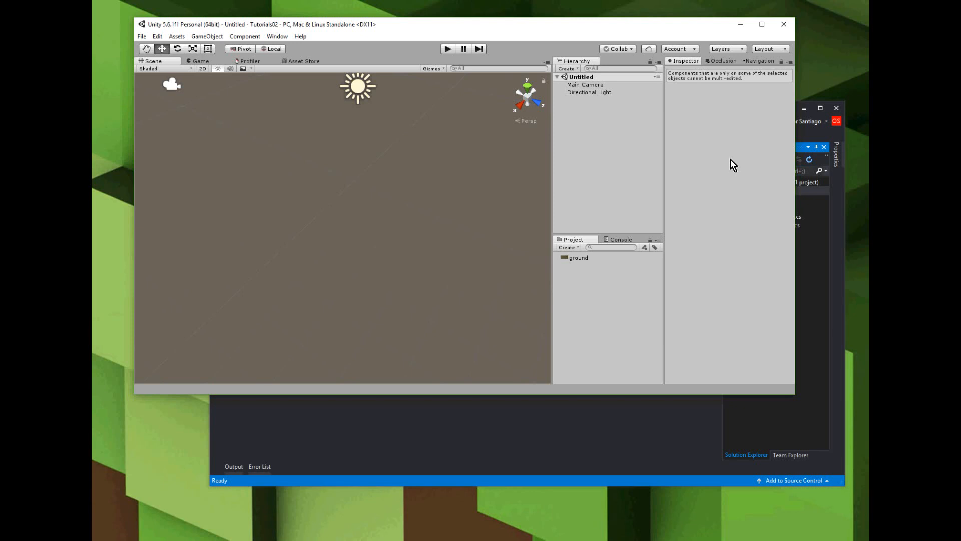
pyautogui.moveTo(607, 86)
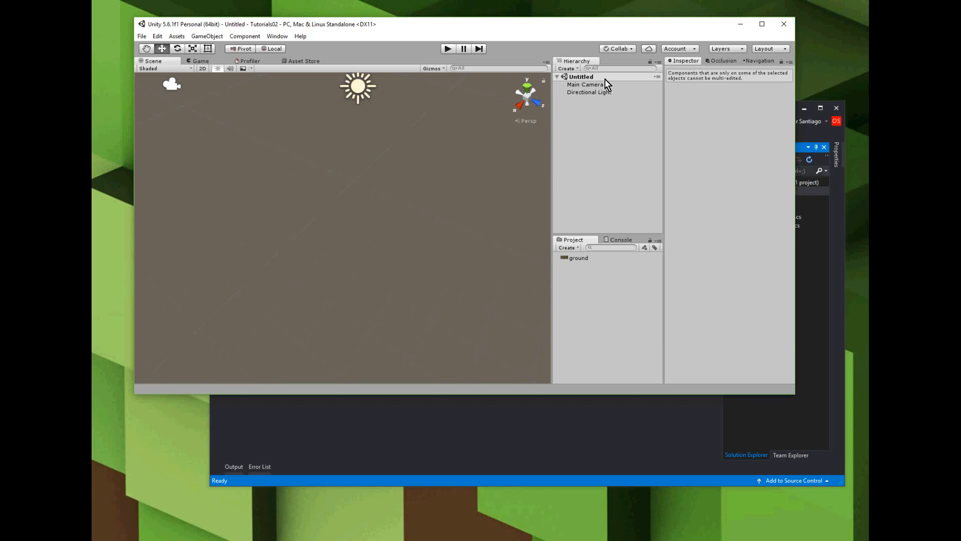
# Create a Plane from the 3D Object menu and reset its Transform to the origin.
pyautogui.rightClick(580, 76)
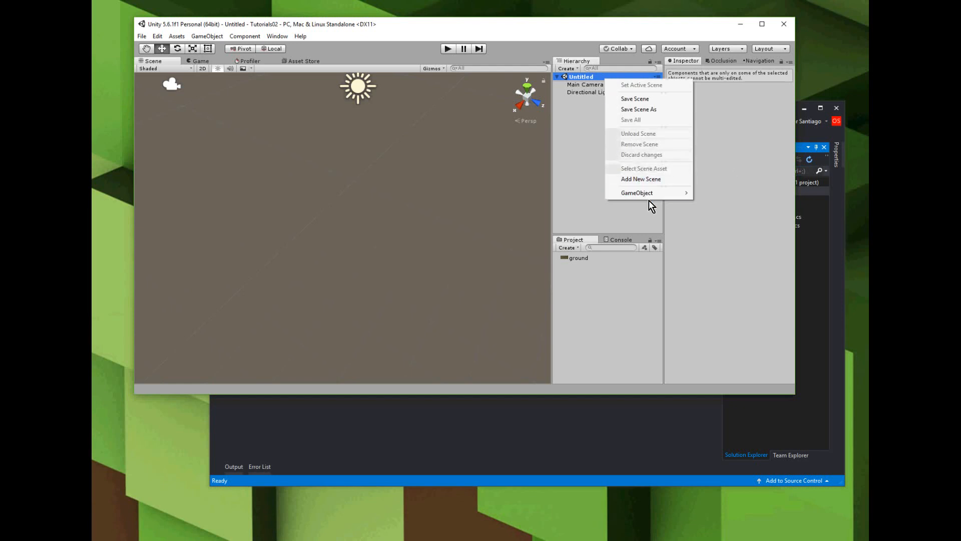
pyautogui.moveTo(636, 193)
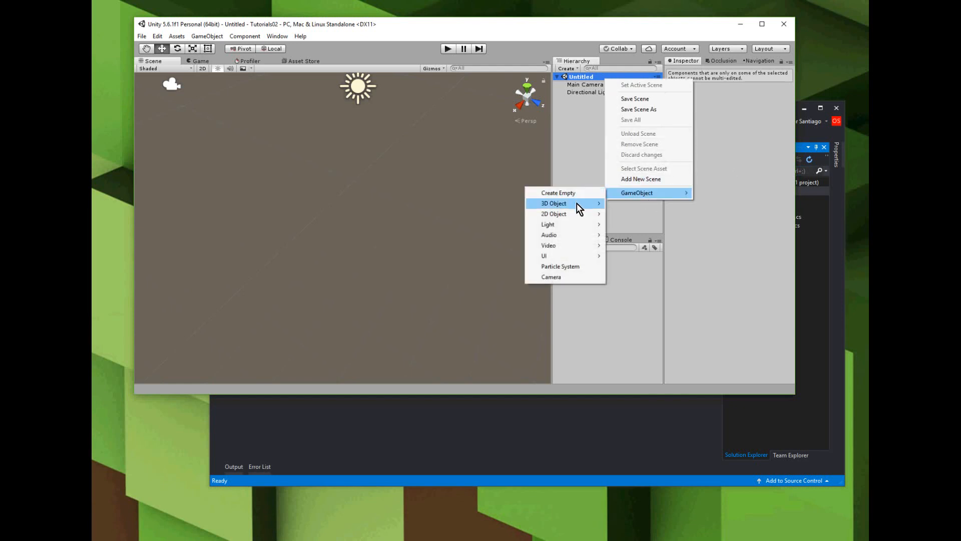
pyautogui.moveTo(554, 203)
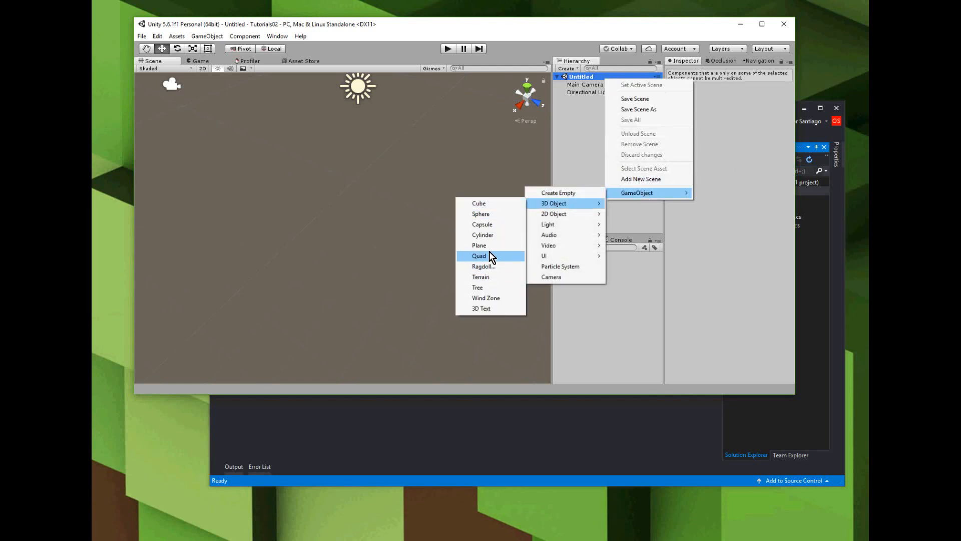
pyautogui.click(480, 245)
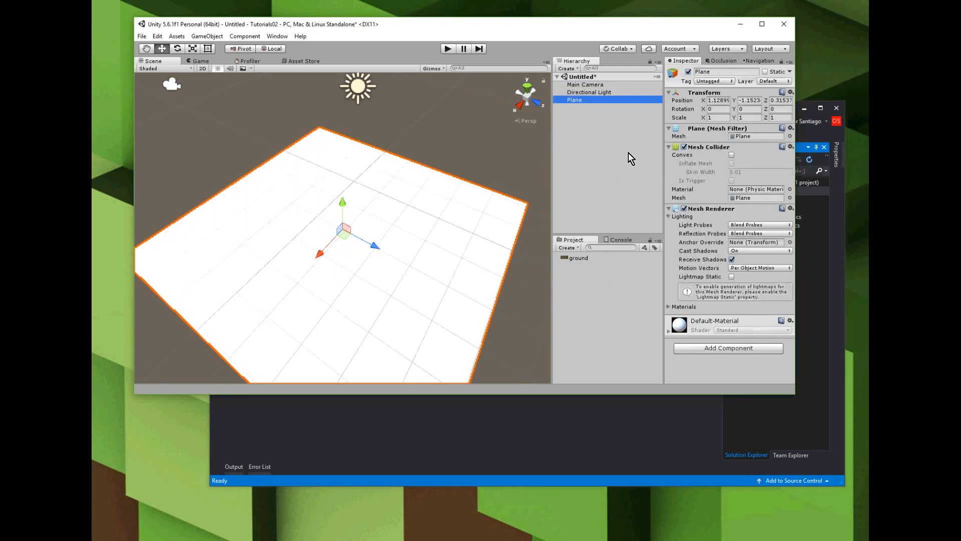
pyautogui.click(790, 92)
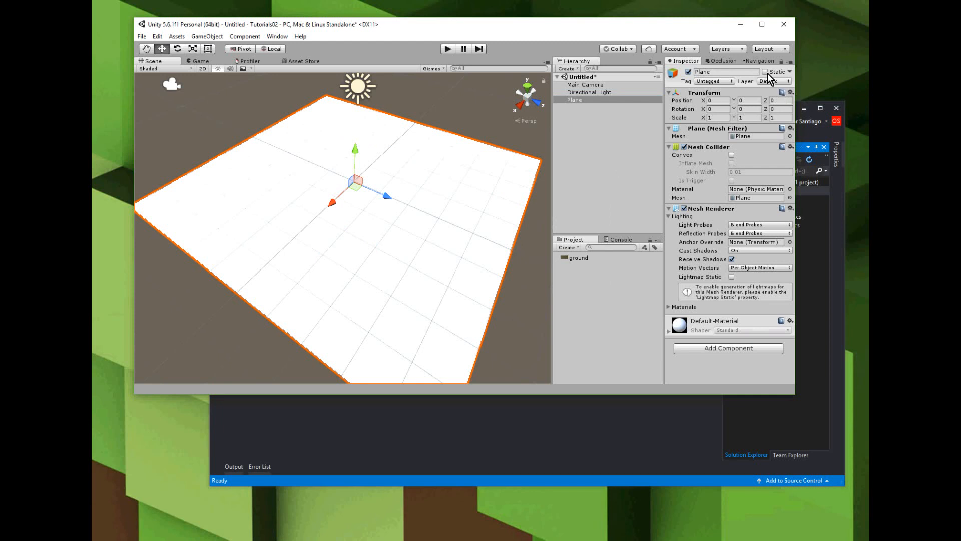
pyautogui.moveTo(770, 79)
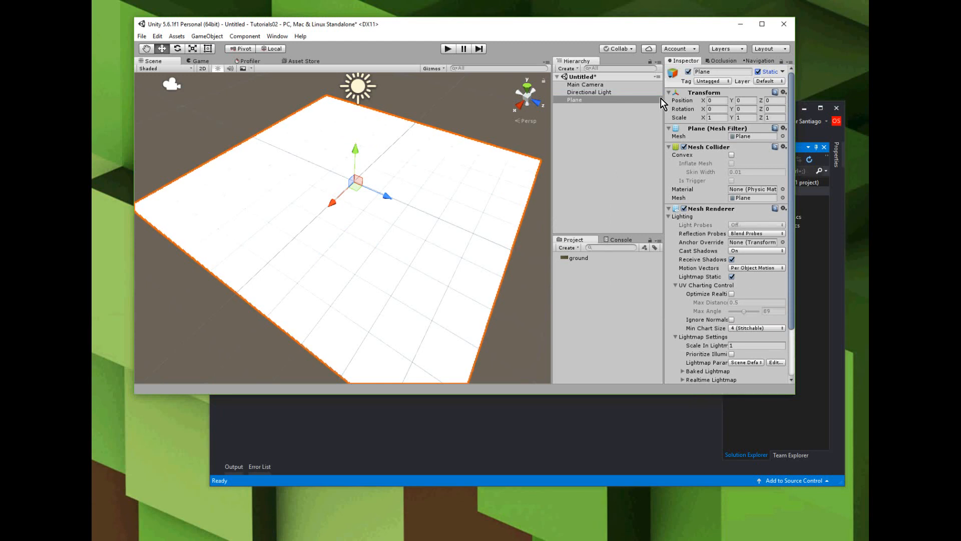
# Apply the ground grass texture to the Plane and reselect Plane in the Hierarchy.
pyautogui.click(576, 257)
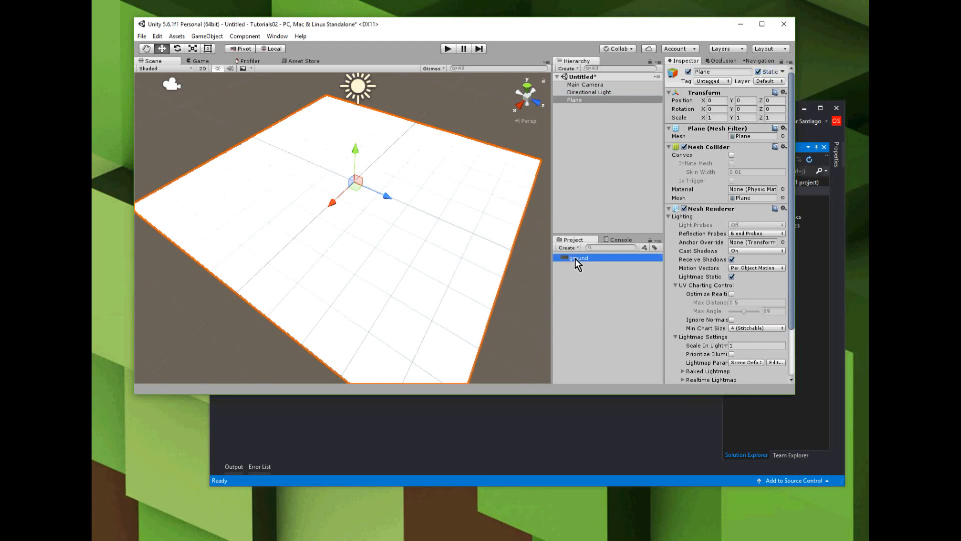
pyautogui.click(576, 257)
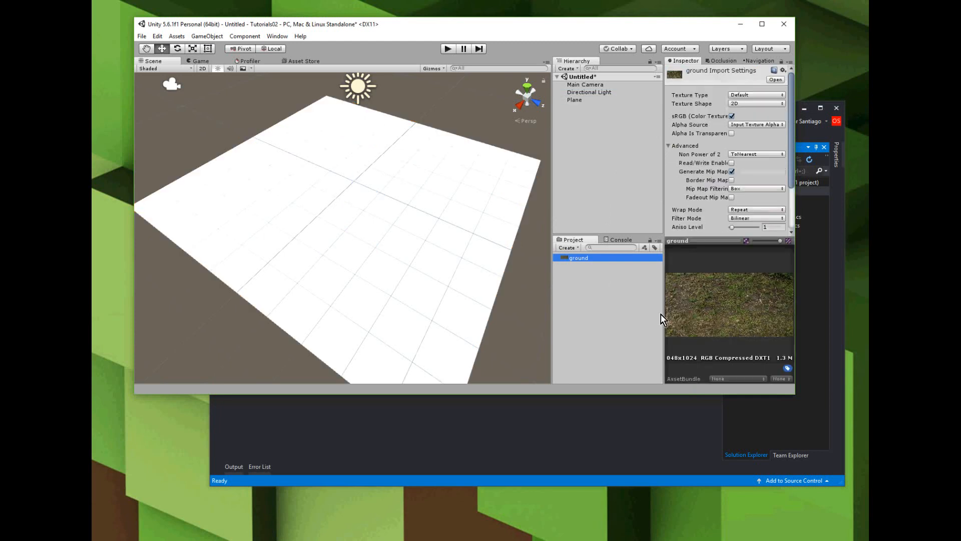
pyautogui.moveTo(700, 291)
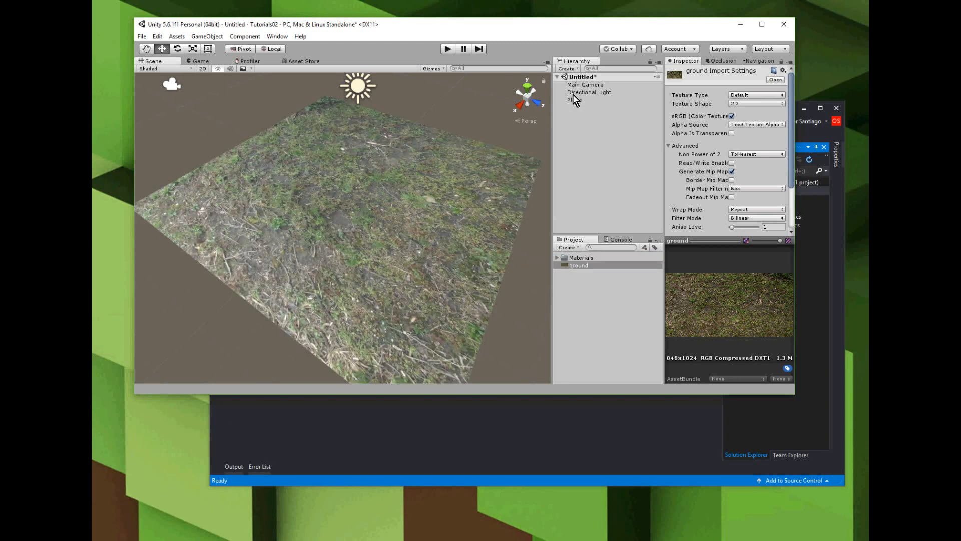
pyautogui.click(574, 99)
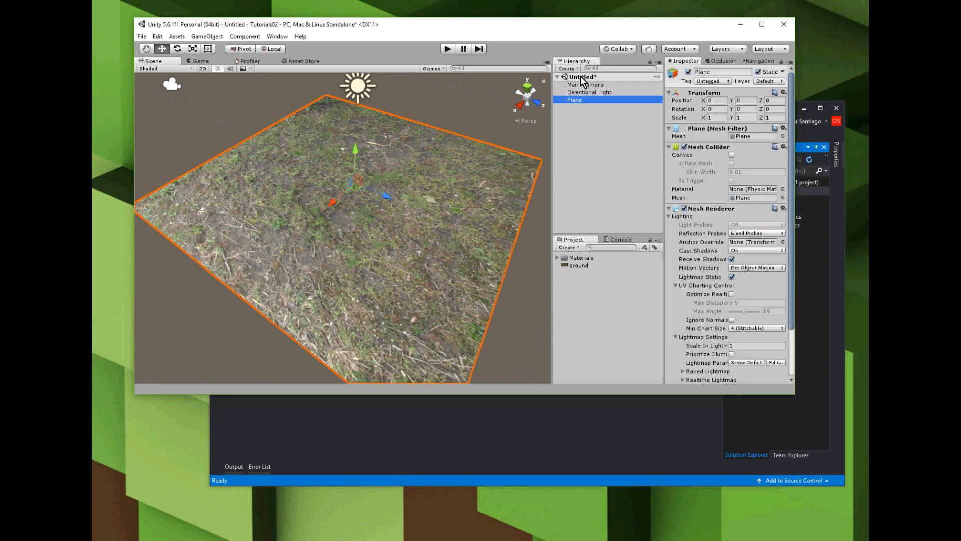
# Create a Cube, reset it to the origin, mark it Static, and scale it into a long wall.
pyautogui.rightClick(579, 76)
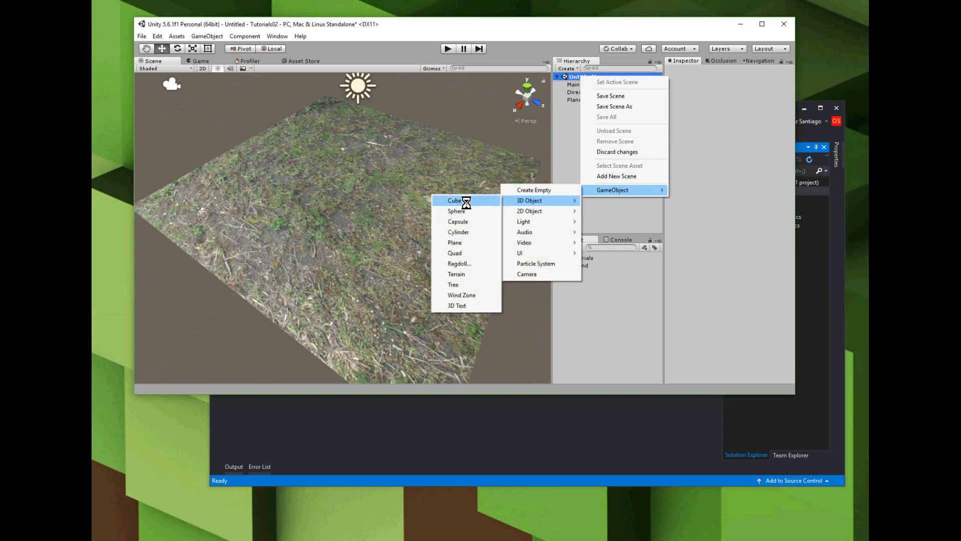
pyautogui.click(454, 201)
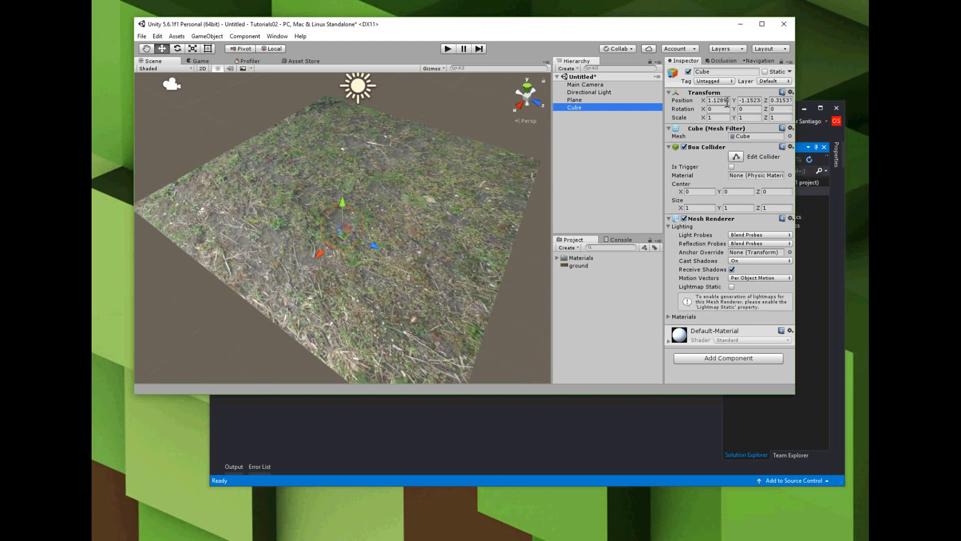
pyautogui.click(781, 92)
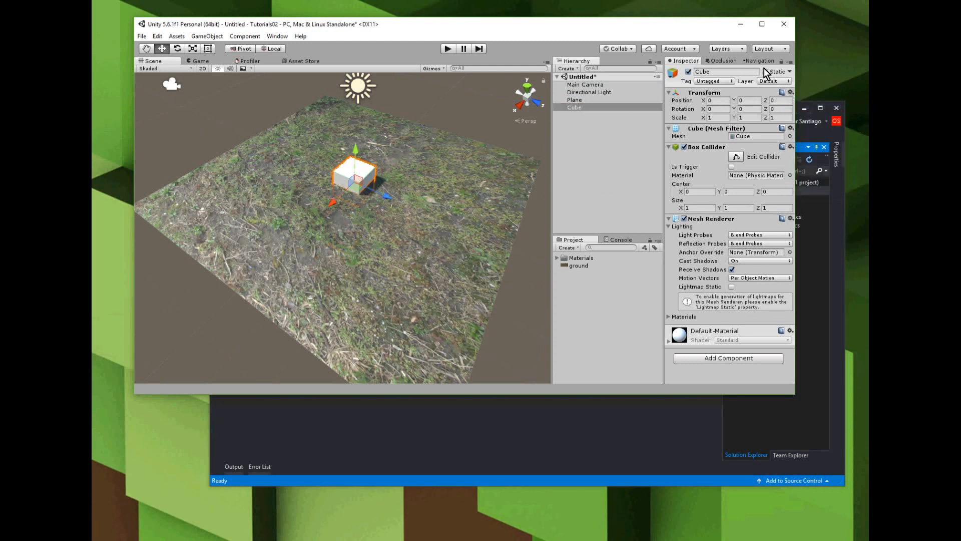
pyautogui.click(759, 71)
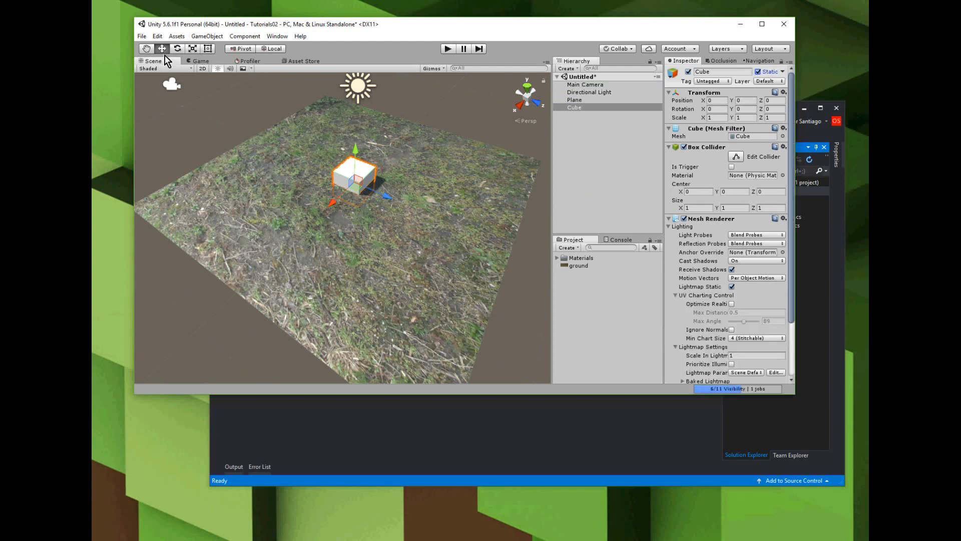
pyautogui.moveTo(356, 149); pyautogui.dragTo(356, 135)
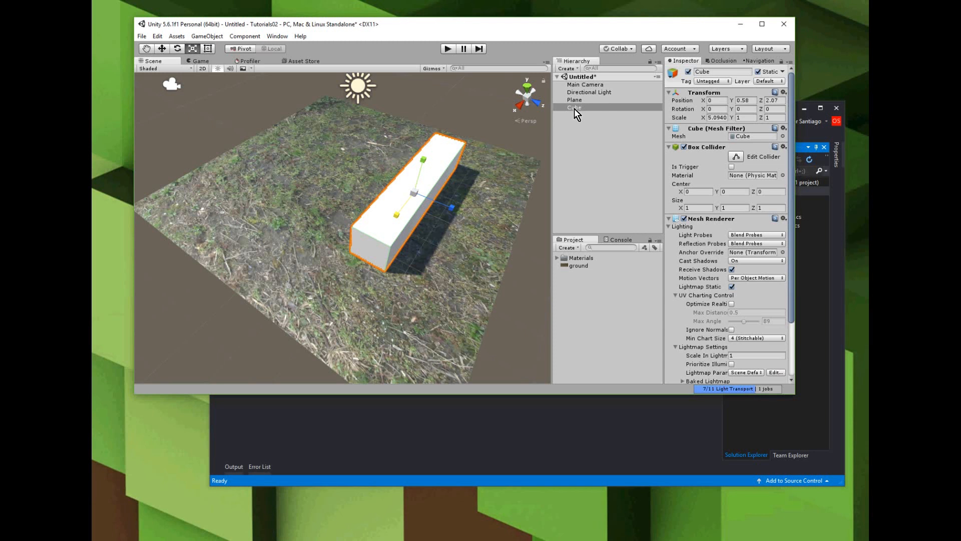
# Rename the Cube in the Hierarchy to CubeObstacle.
pyautogui.click(573, 107)
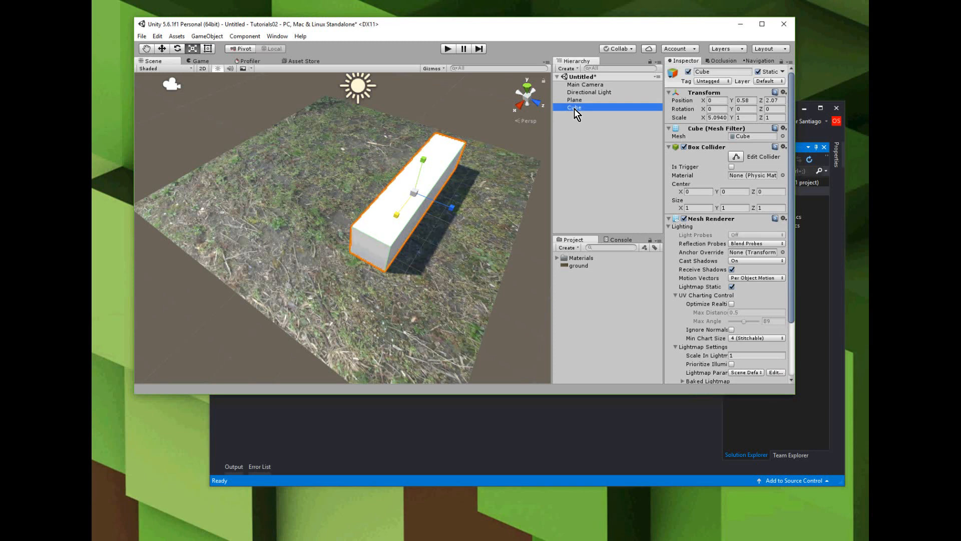
pyautogui.doubleClick(573, 107)
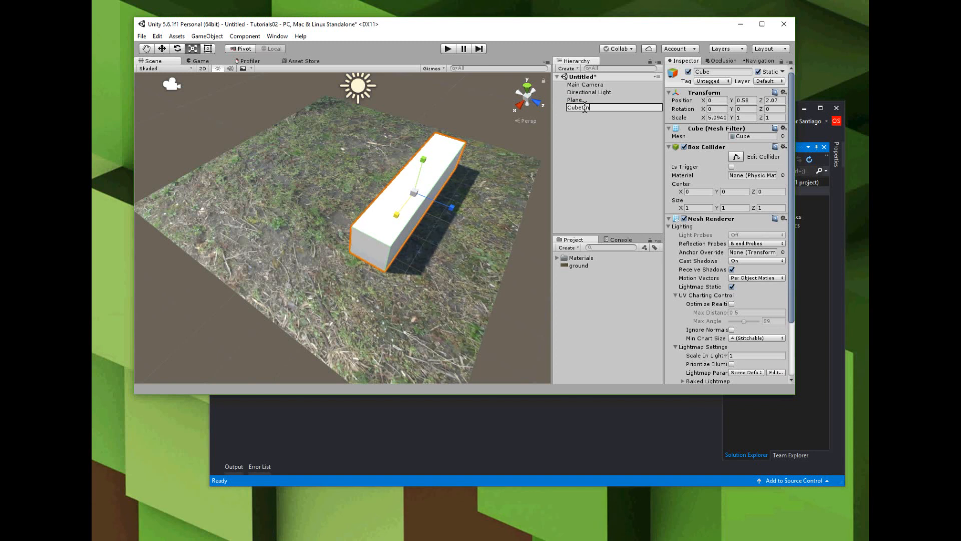
pyautogui.write('obstacle')
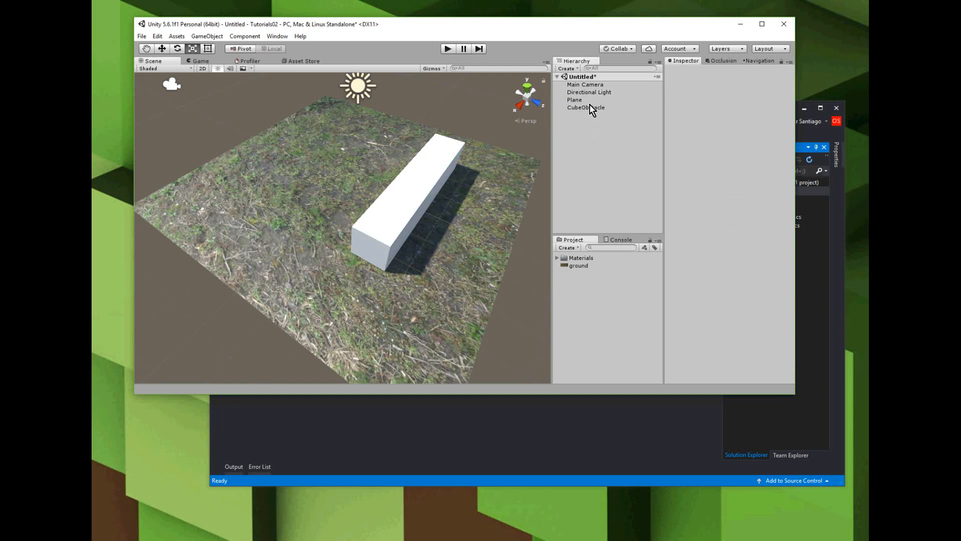
pyautogui.moveTo(404, 275)
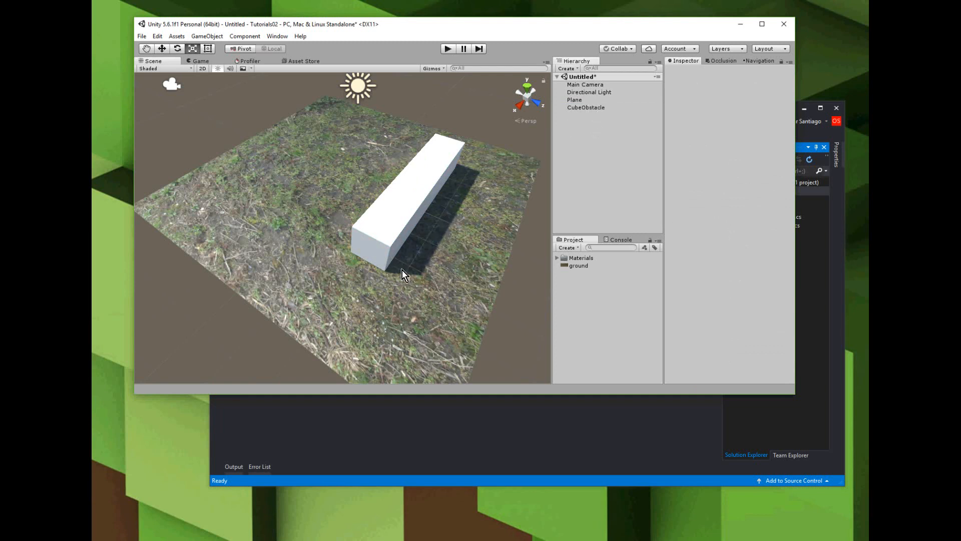
pyautogui.moveTo(598, 107)
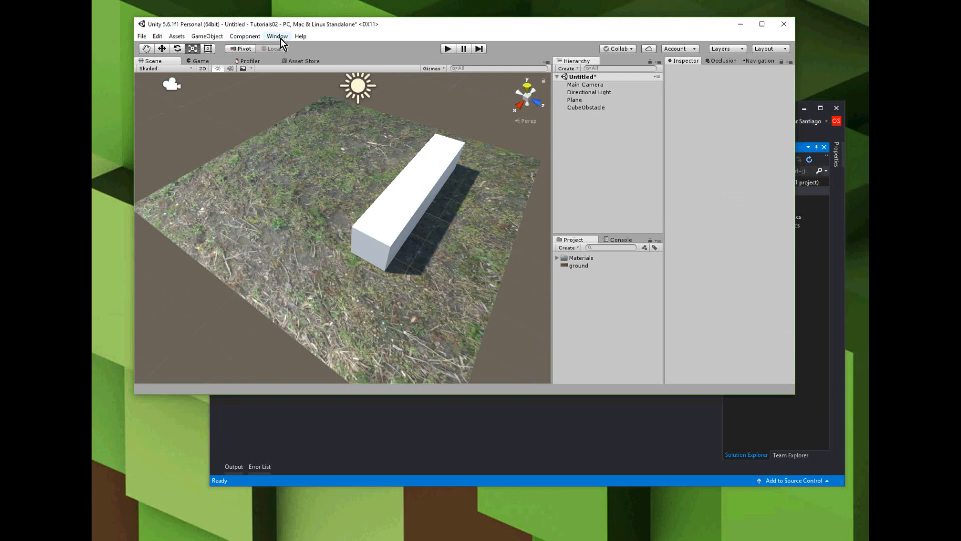
# Open Window > Navigation and start a NavMesh bake from the Bake tab.
pyautogui.click(277, 36)
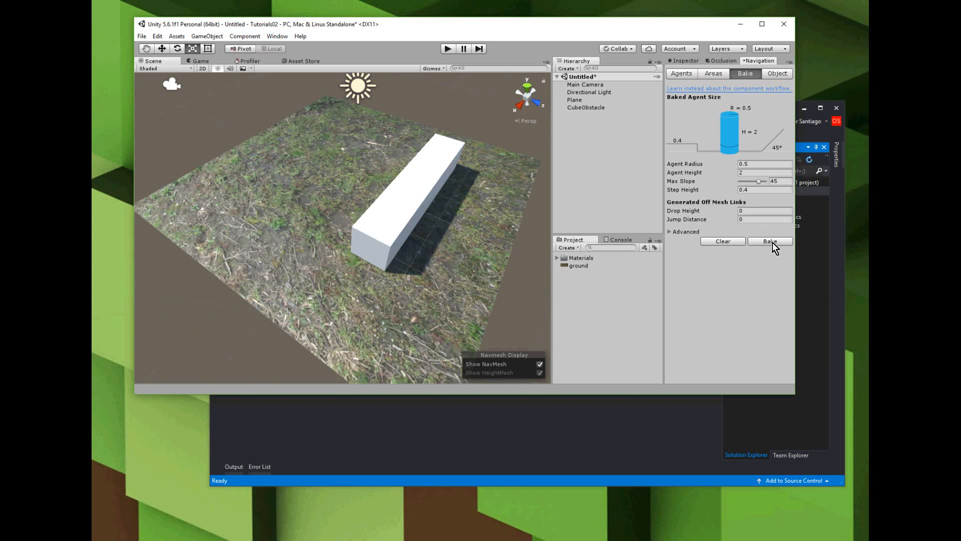
pyautogui.click(770, 241)
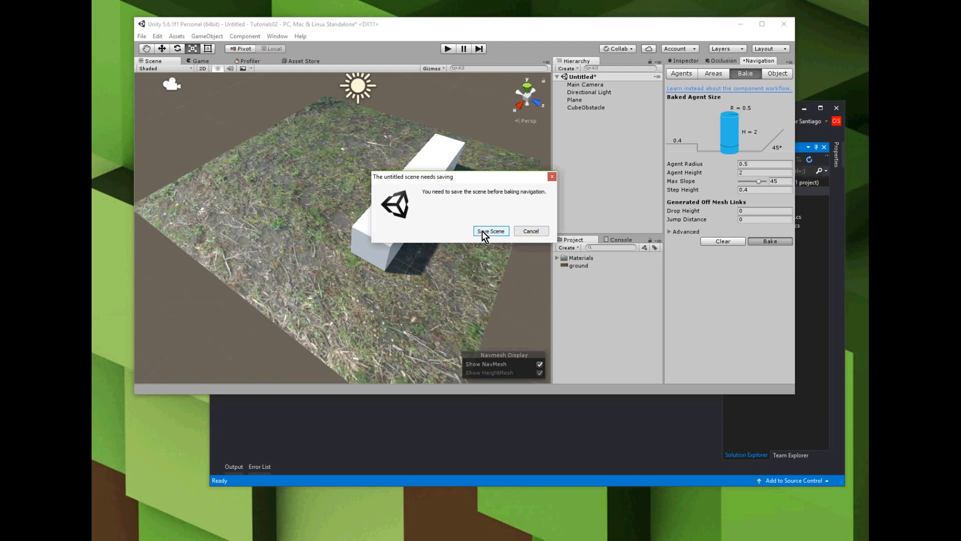
# Save the untitled scene as 'scene' in Assets so the NavMesh bake completes.
pyautogui.click(490, 231)
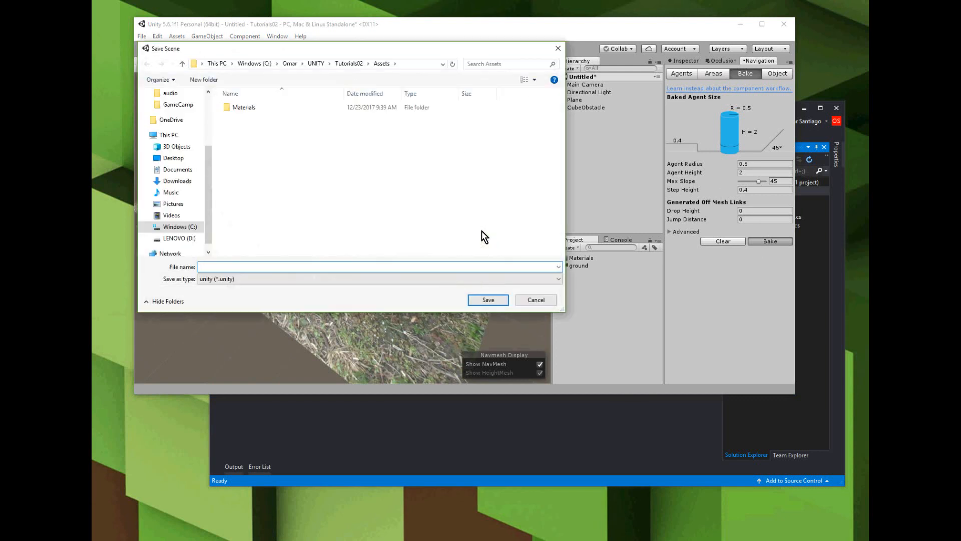
pyautogui.write('scene')
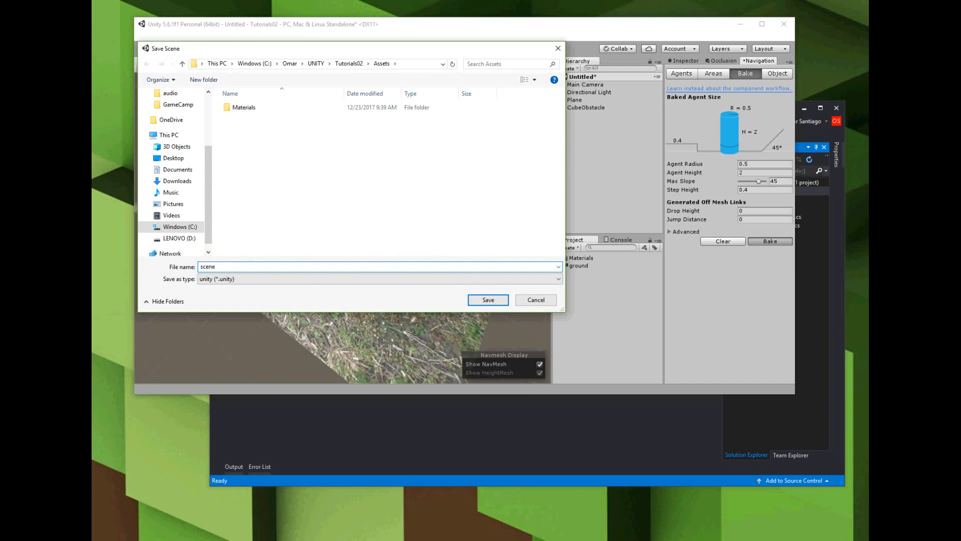
pyautogui.click(488, 300)
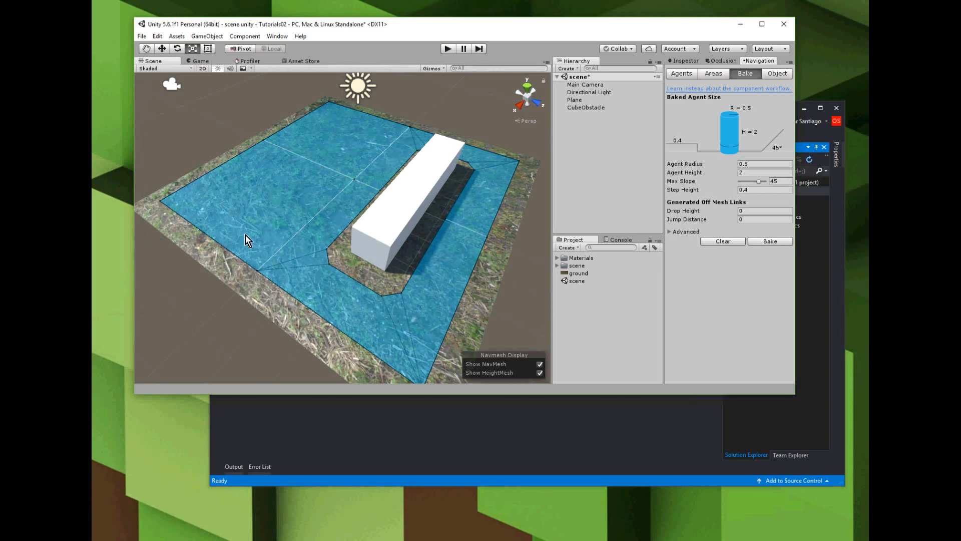
pyautogui.moveTo(463, 292)
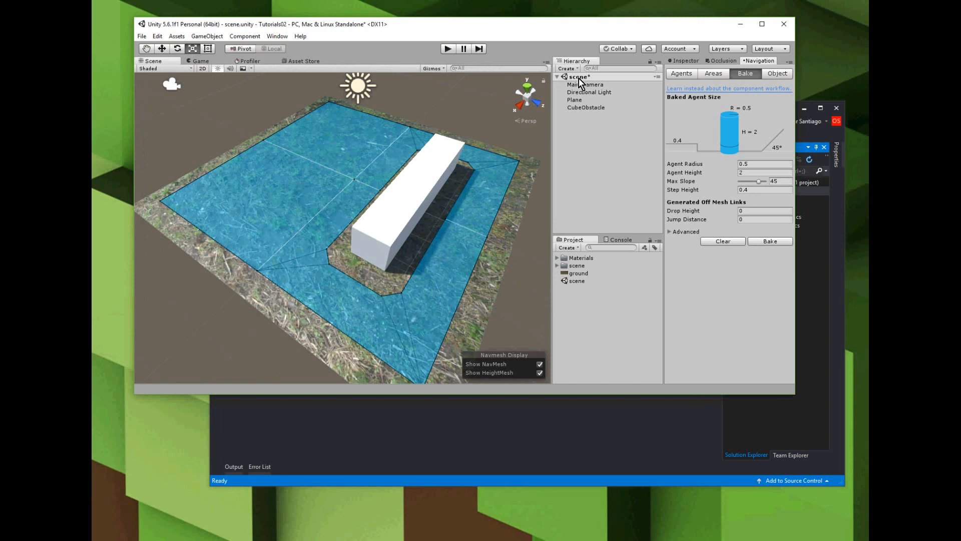
# Close the Navigation window, leaving the grass plane and CubeObstacle in view.
pyautogui.click(685, 60)
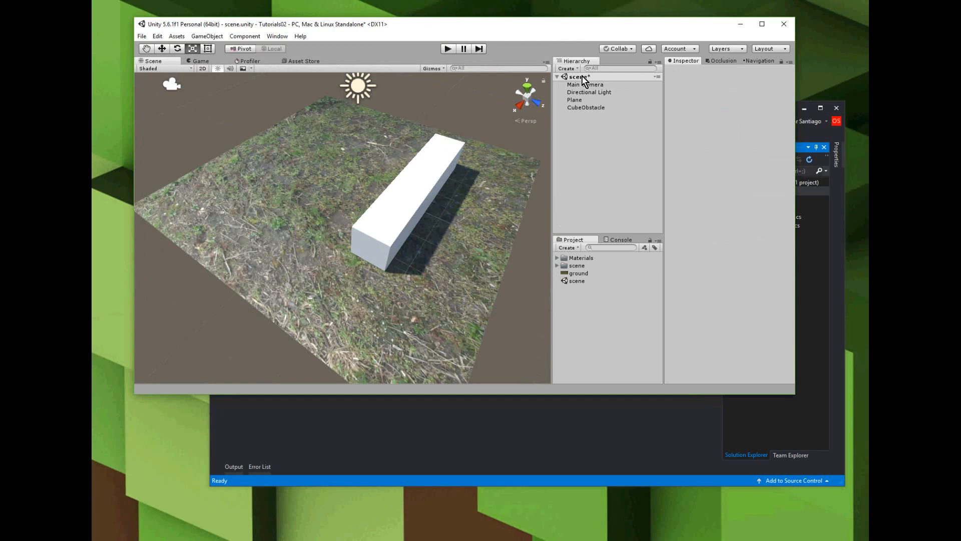
# Create a new Cube from the 3D Object menu and rename it CubePlayer.
pyautogui.rightClick(576, 76)
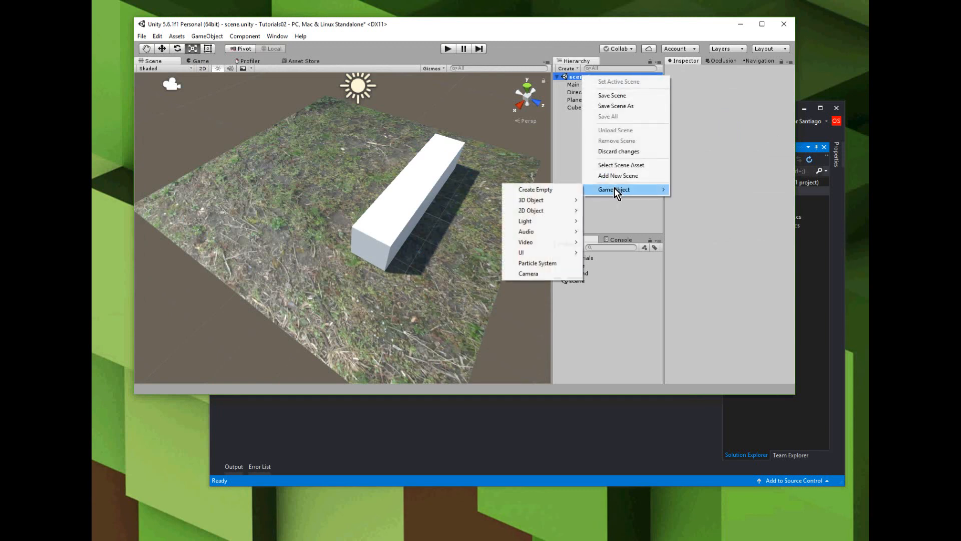
pyautogui.moveTo(531, 200)
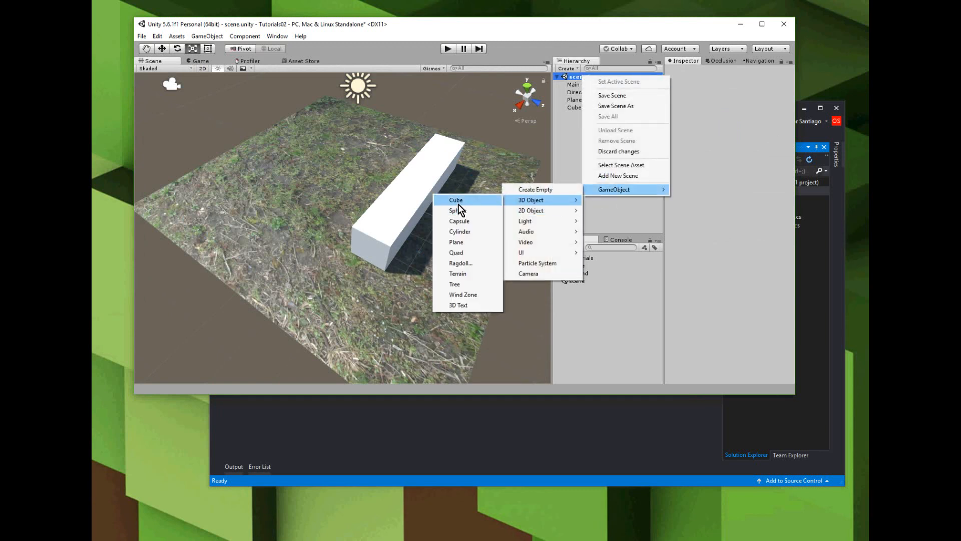
pyautogui.click(456, 199)
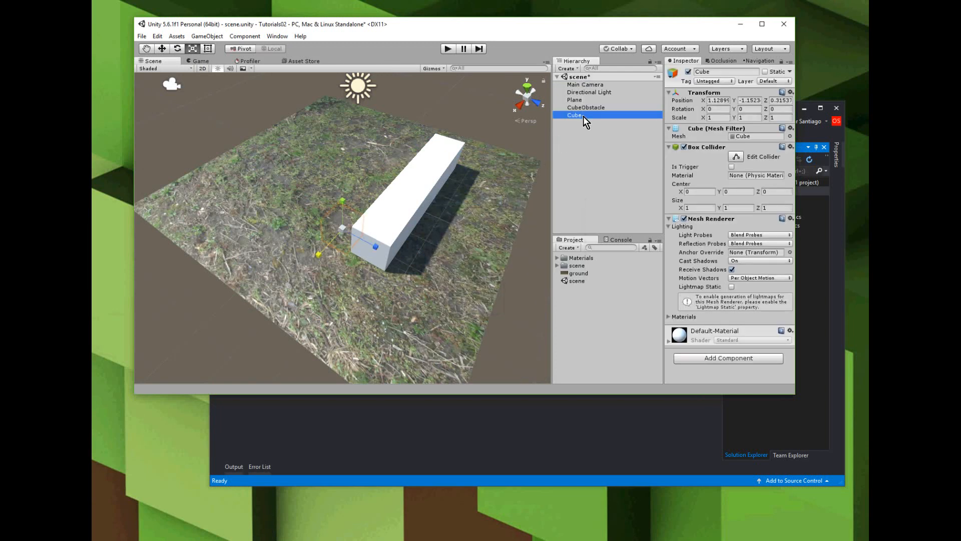
pyautogui.doubleClick(575, 115)
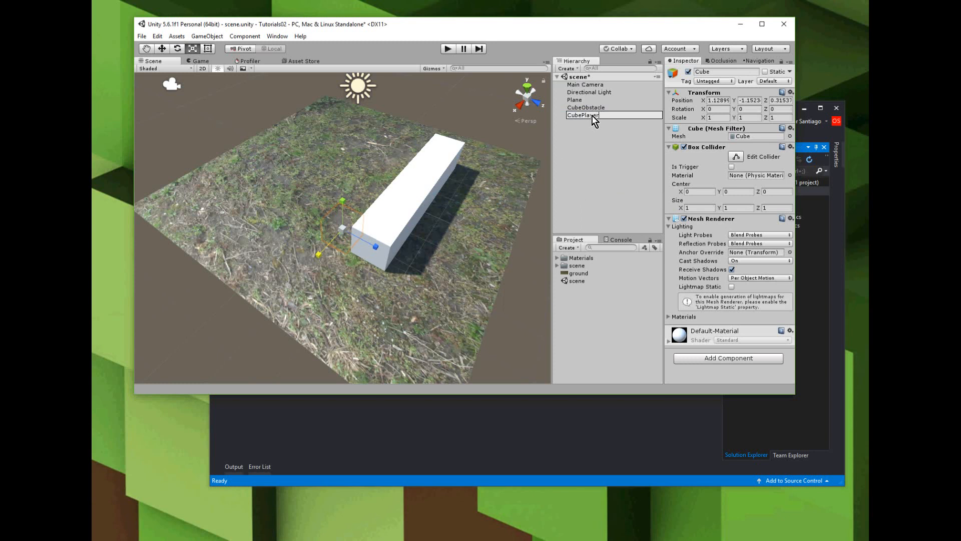
pyautogui.click(583, 115)
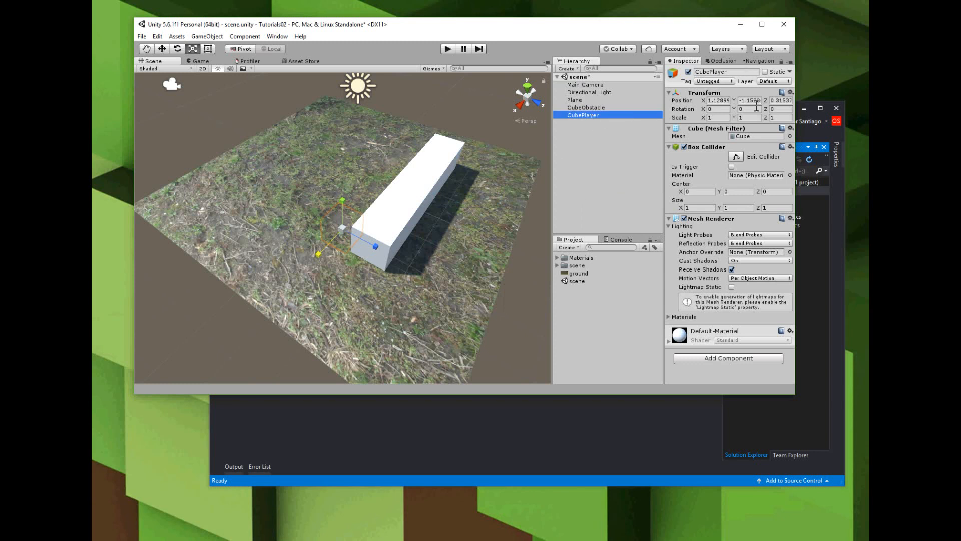
pyautogui.moveTo(728, 361)
pyautogui.write('-1.97')
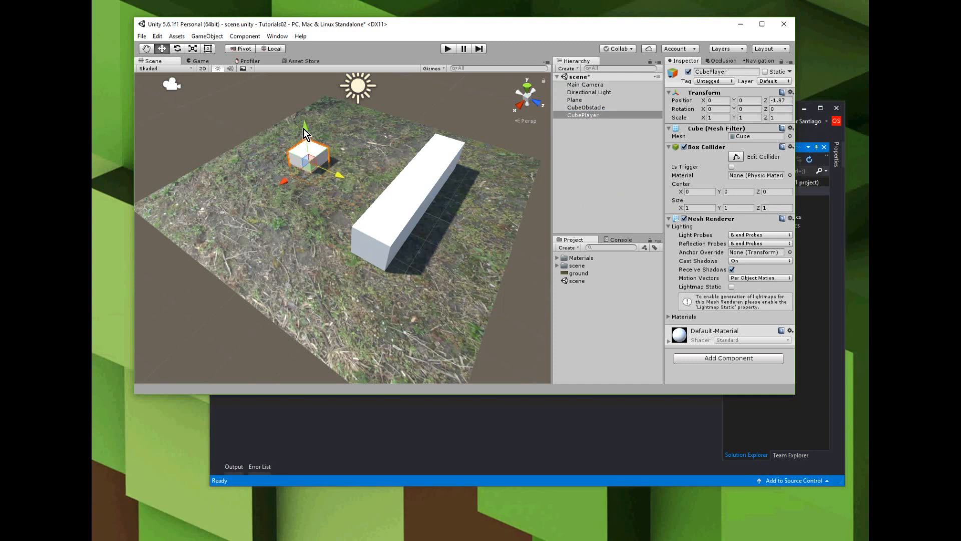
# Raise CubePlayer above the plane and attach a new C# script named CubePlayer.
pyautogui.moveTo(305, 127); pyautogui.dragTo(303, 109)
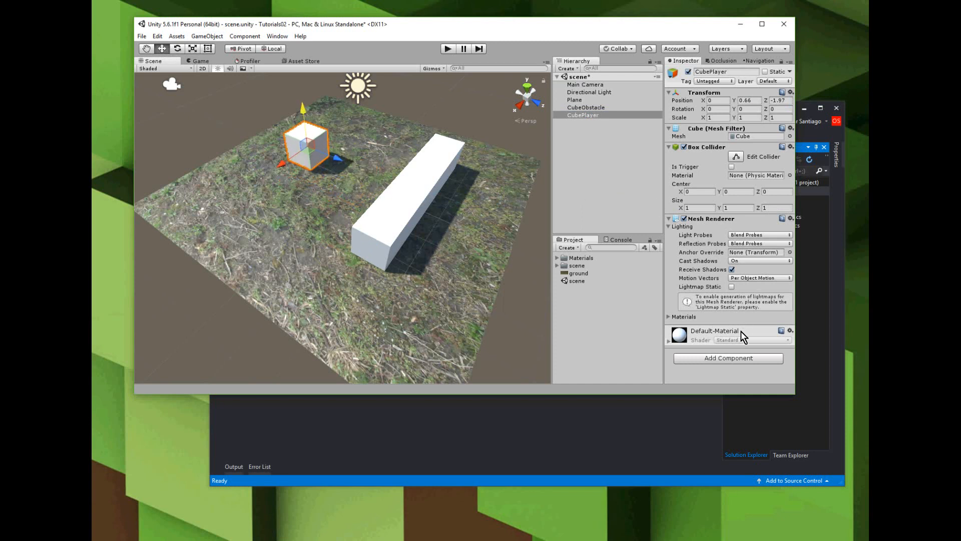
pyautogui.click(582, 115)
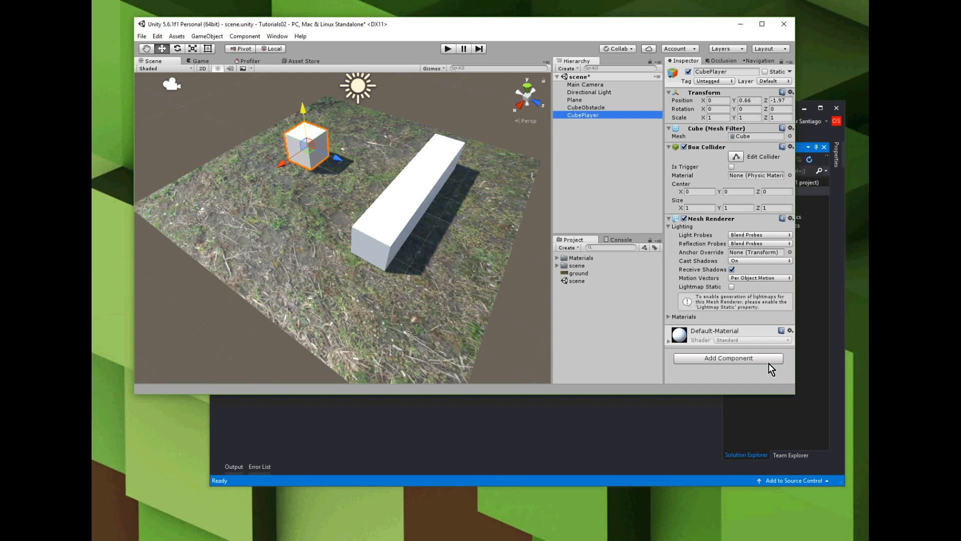
pyautogui.click(728, 358)
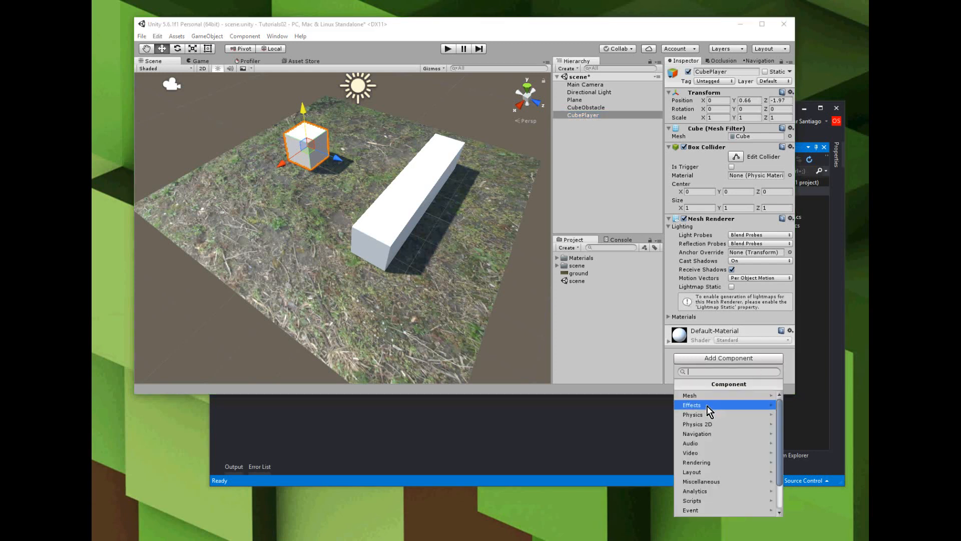
pyautogui.click(696, 404)
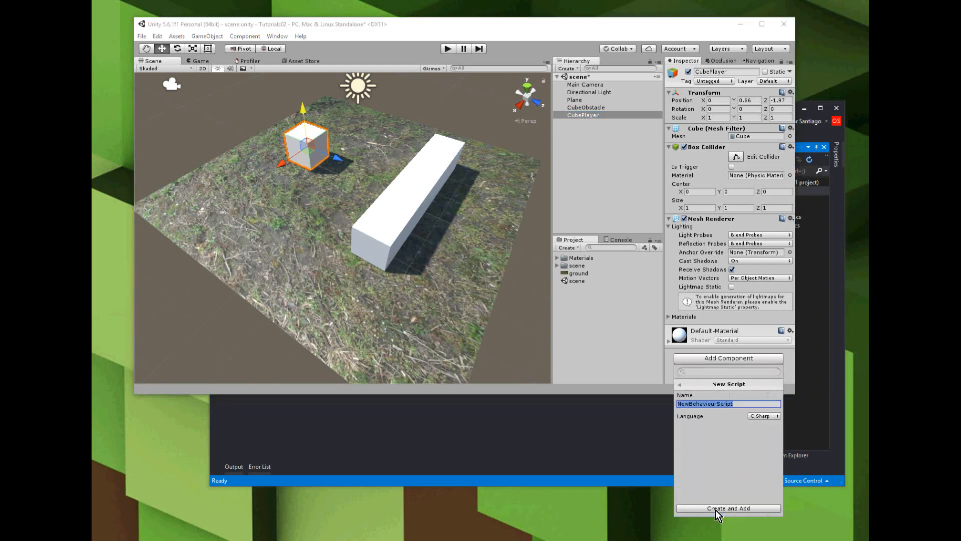
pyautogui.write('CubePlayer')
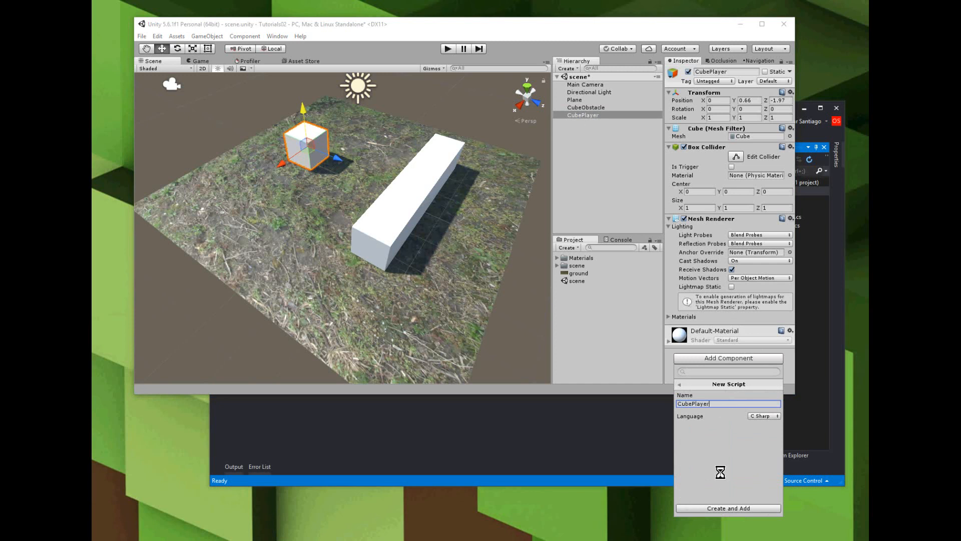
pyautogui.click(728, 507)
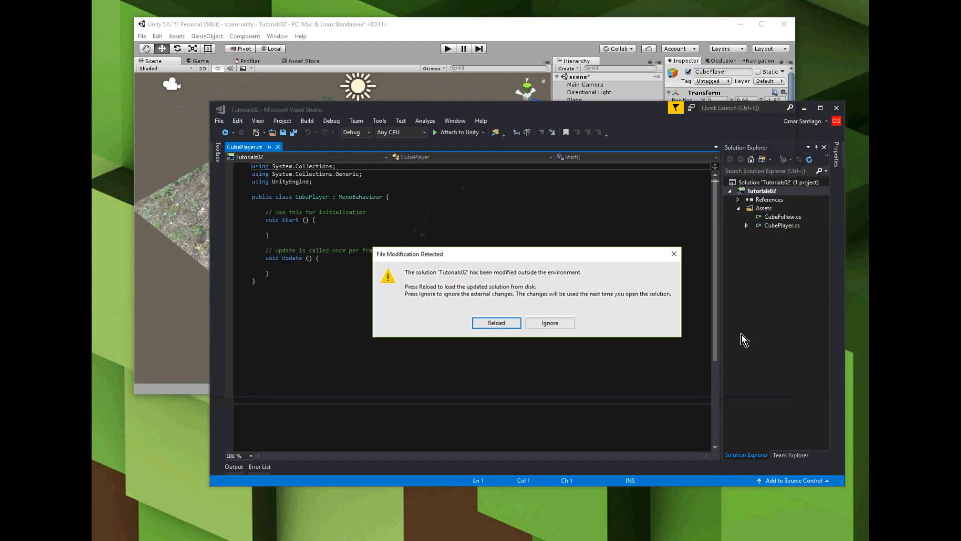
# Reload the solution, paste the arrow-key movement code (movespeed 1.0, turnspeed 45.0), and save.
pyautogui.click(496, 322)
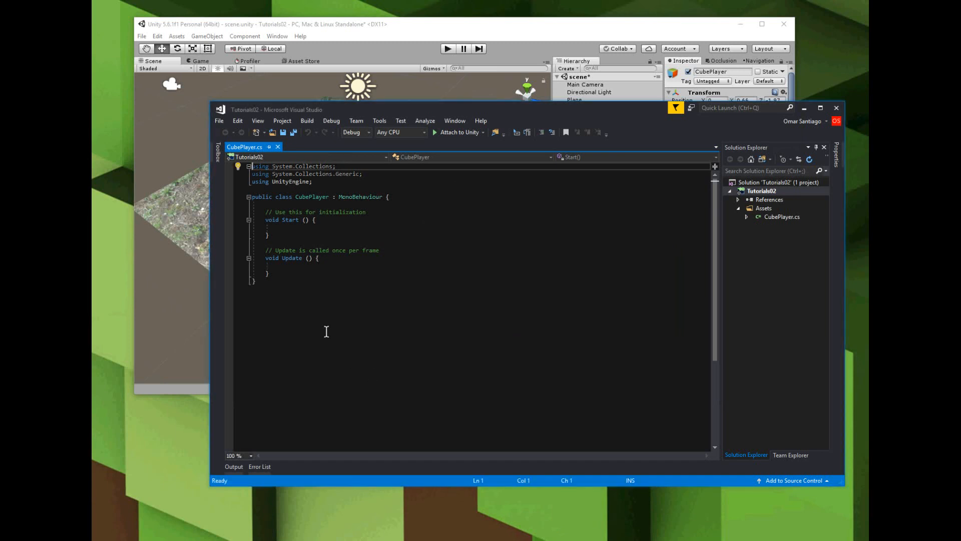
pyautogui.press('ctrl+a')
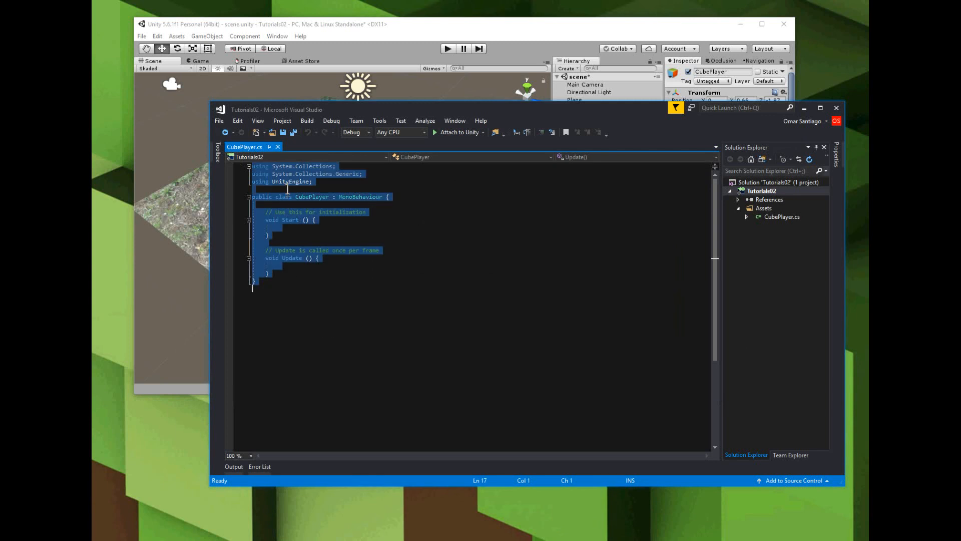
pyautogui.rightClick(289, 246)
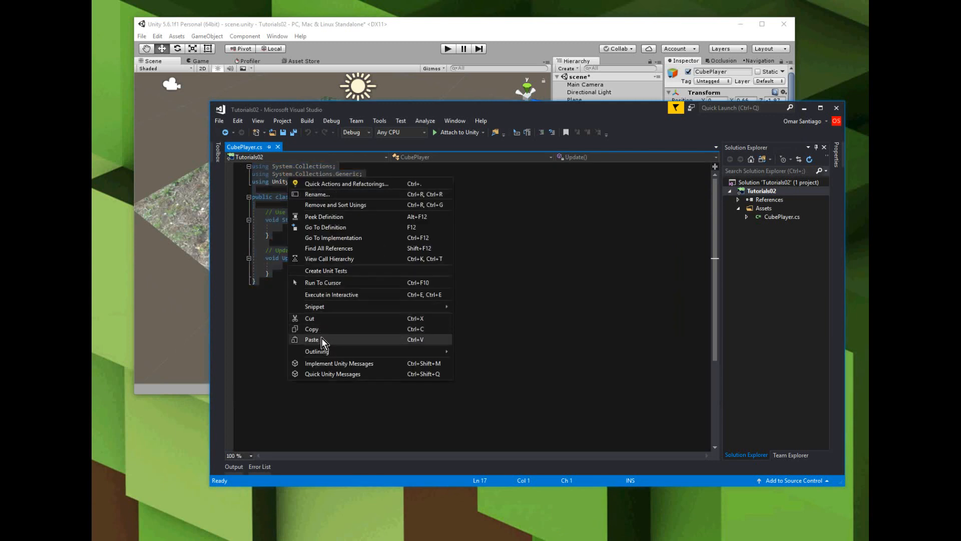
pyautogui.click(312, 339)
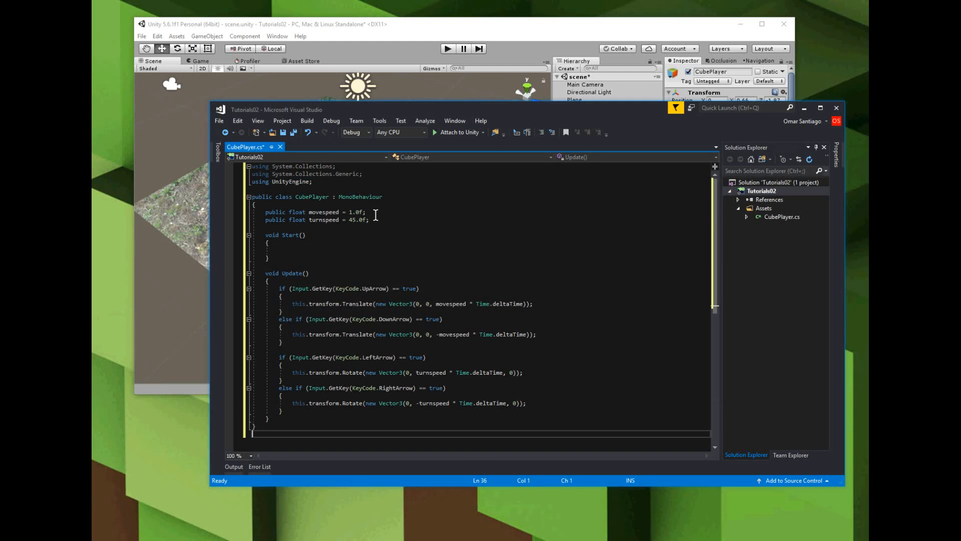
pyautogui.scroll(-3)
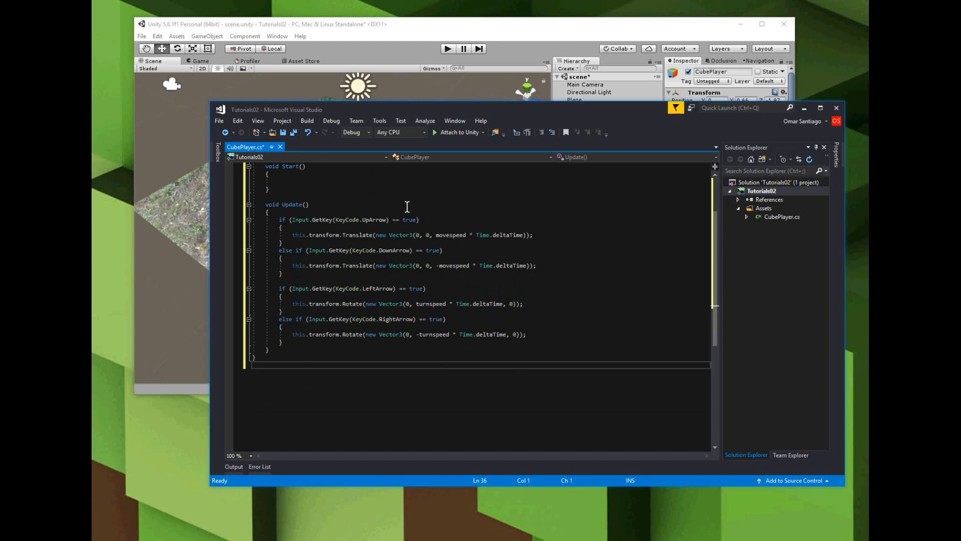
pyautogui.moveTo(514, 229)
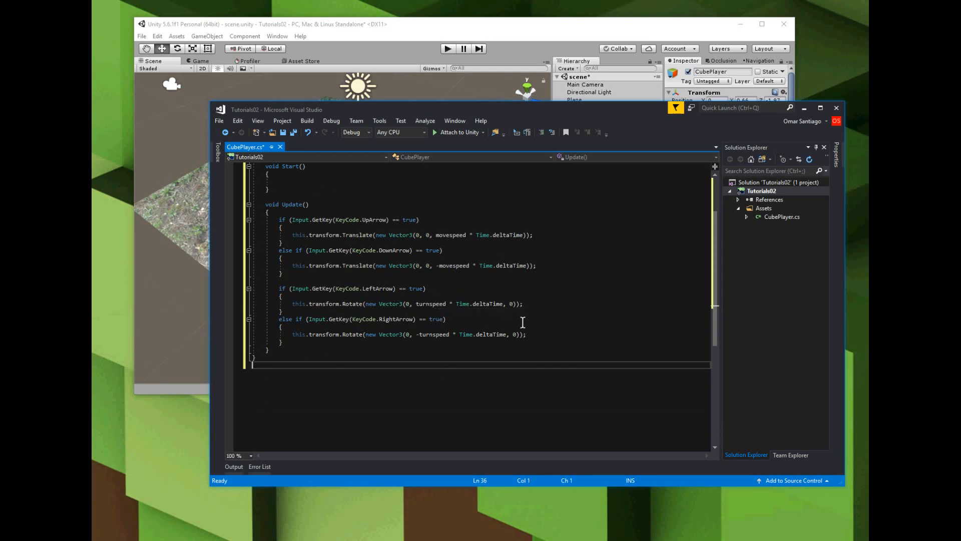
pyautogui.click(282, 131)
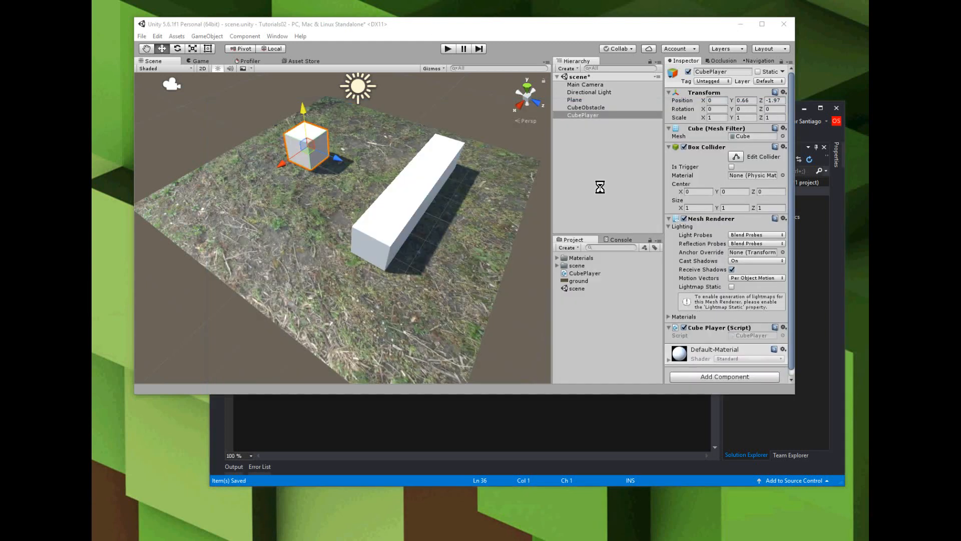
pyautogui.moveTo(742, 346)
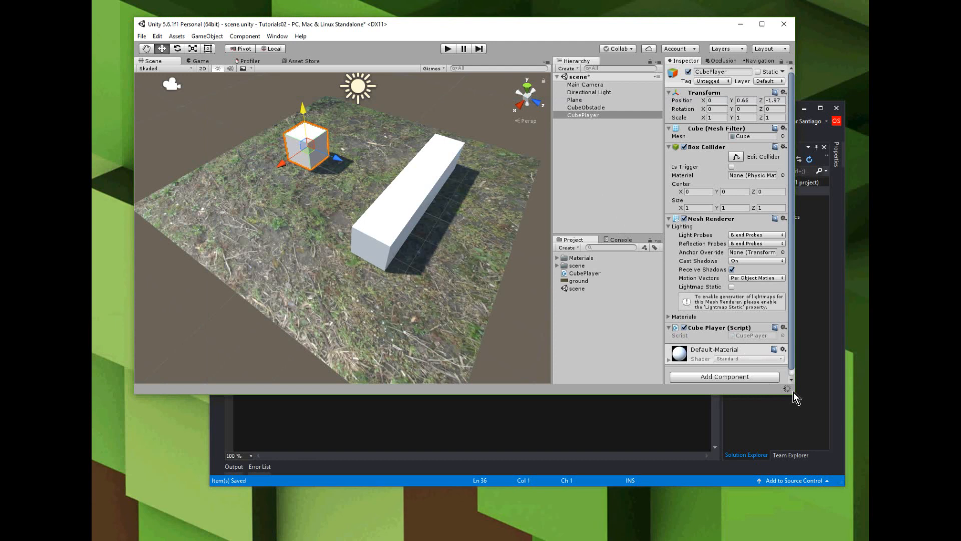
pyautogui.moveTo(741, 342)
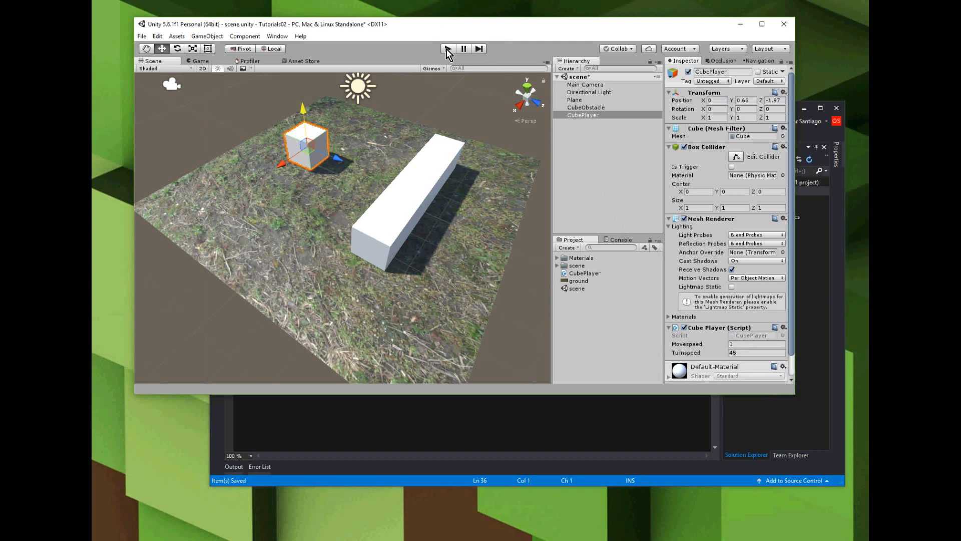
# Play the scene, drive CubePlayer (Movespeed 1, Turnspeed 45) with the arrow keys, then stop.
pyautogui.click(447, 48)
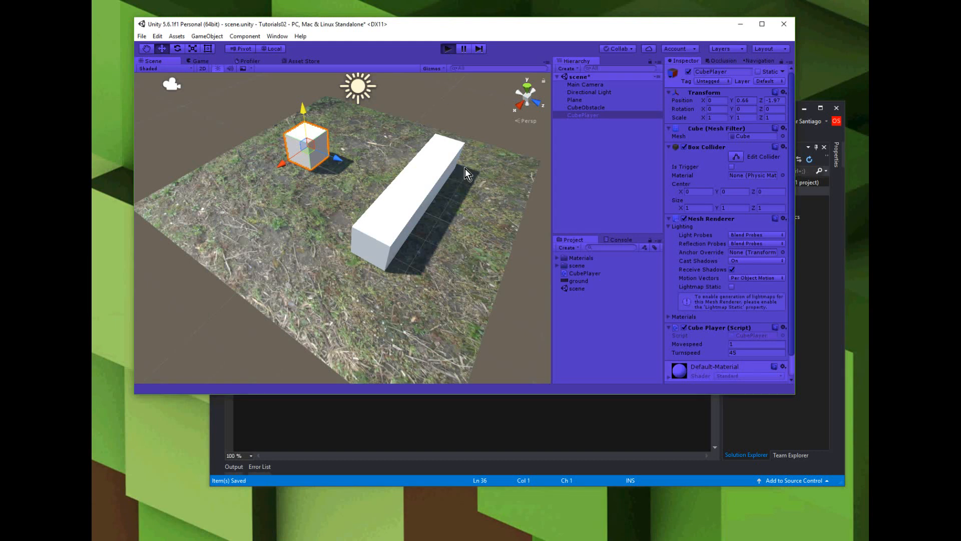
pyautogui.click(447, 48)
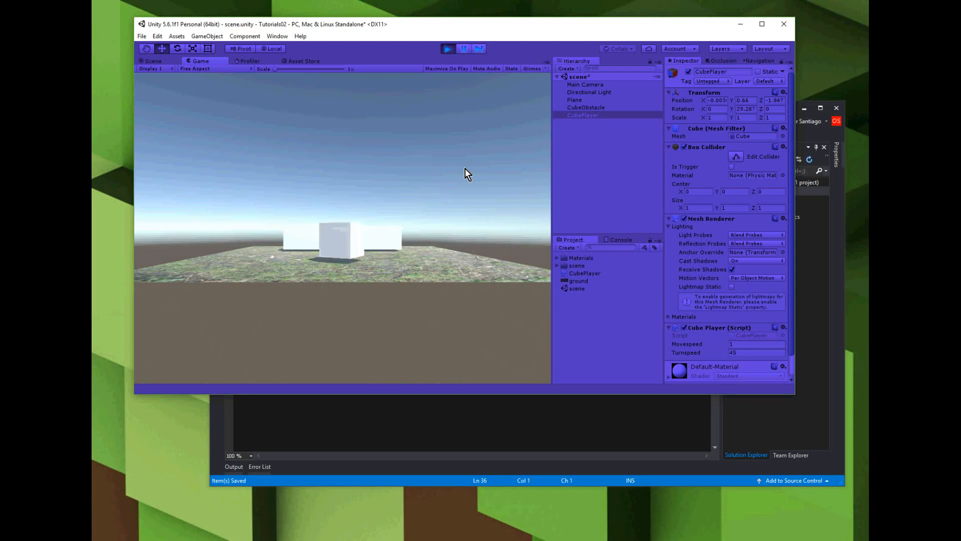
pyautogui.click(151, 60)
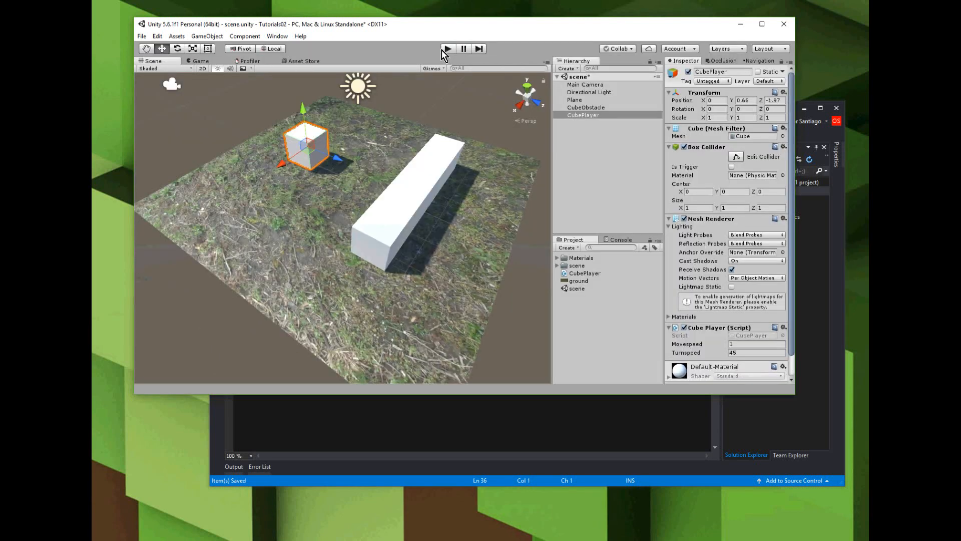
# Add a new cube to the scene and select it.
pyautogui.click(578, 77)
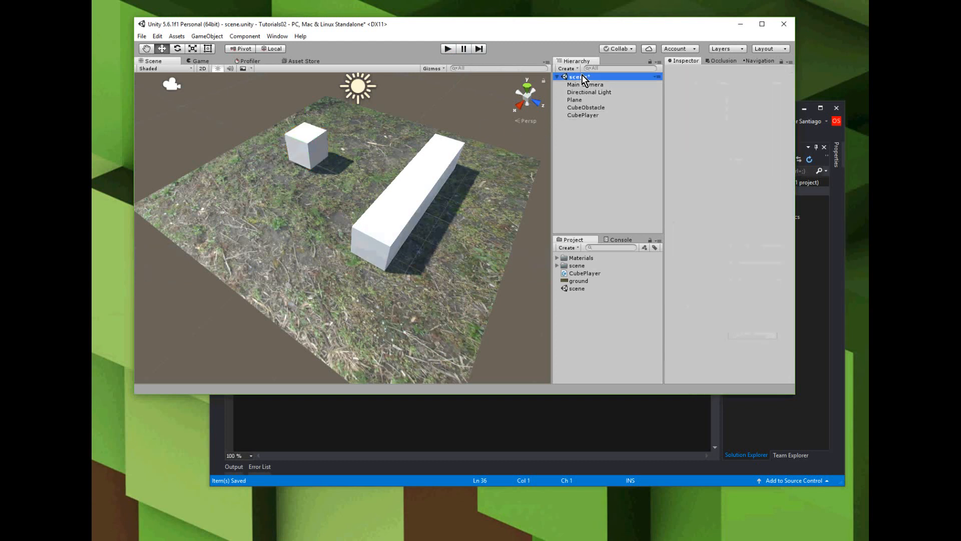
pyautogui.rightClick(579, 76)
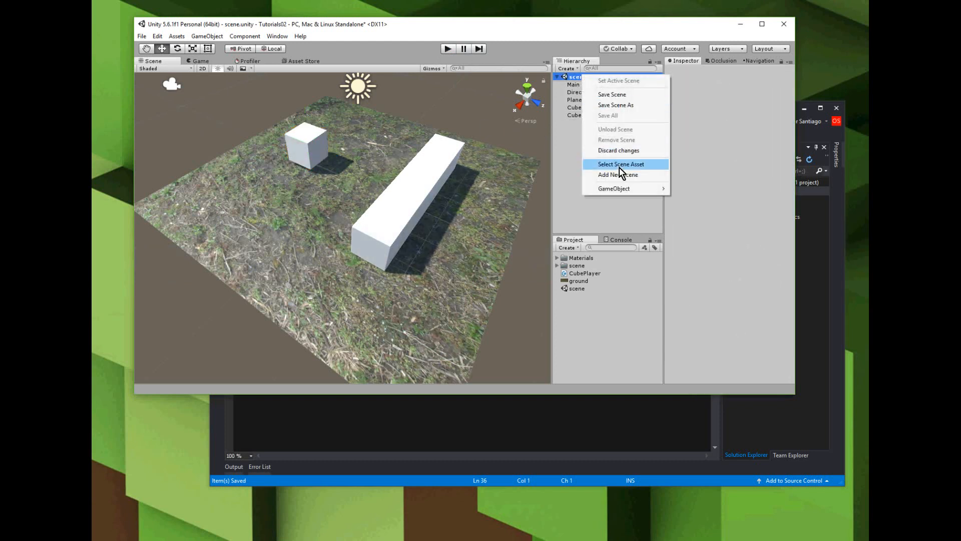
pyautogui.moveTo(613, 188)
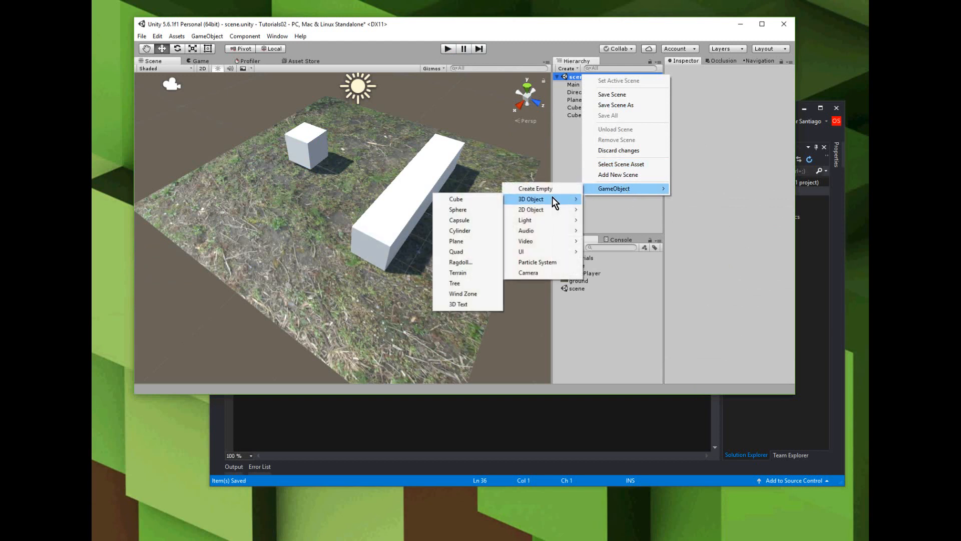
pyautogui.click(455, 199)
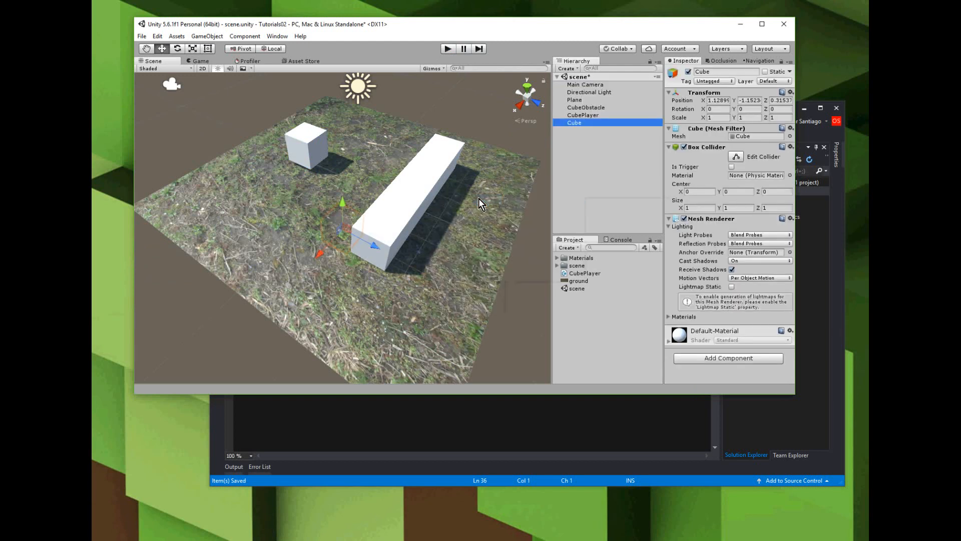
# Reset the cube's transform, then raise it to Y 0.64 and move it to Z 3.98.
pyautogui.click(789, 92)
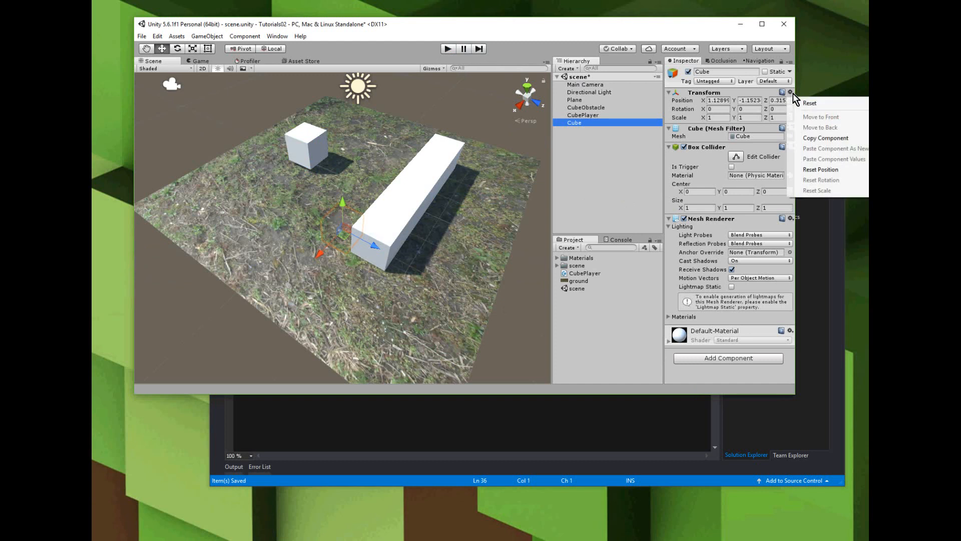
pyautogui.click(820, 169)
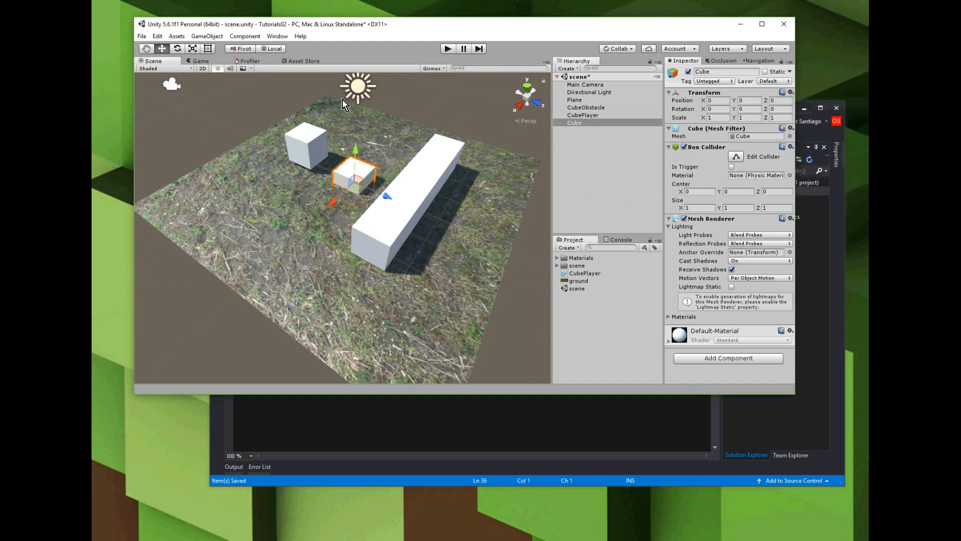
pyautogui.moveTo(354, 149); pyautogui.dragTo(355, 139)
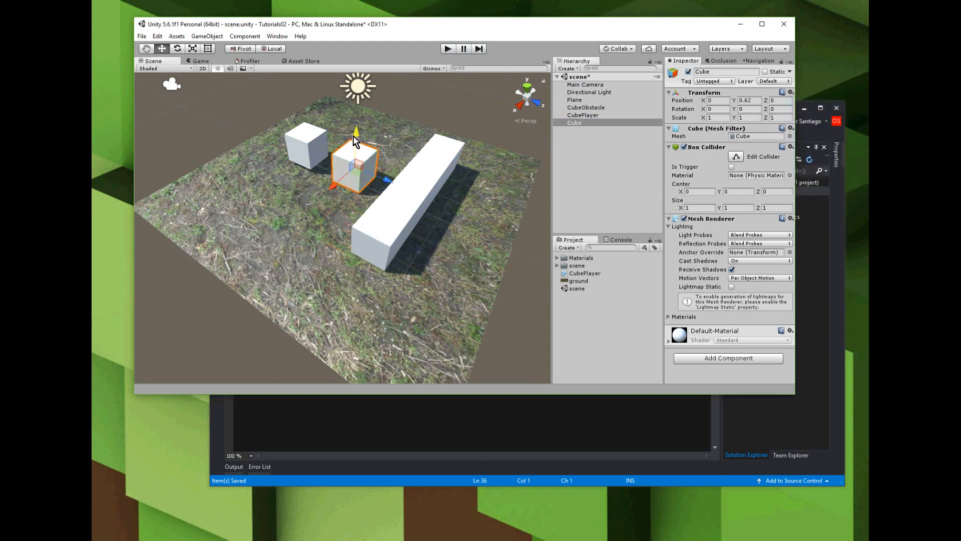
pyautogui.moveTo(355, 134); pyautogui.dragTo(355, 129)
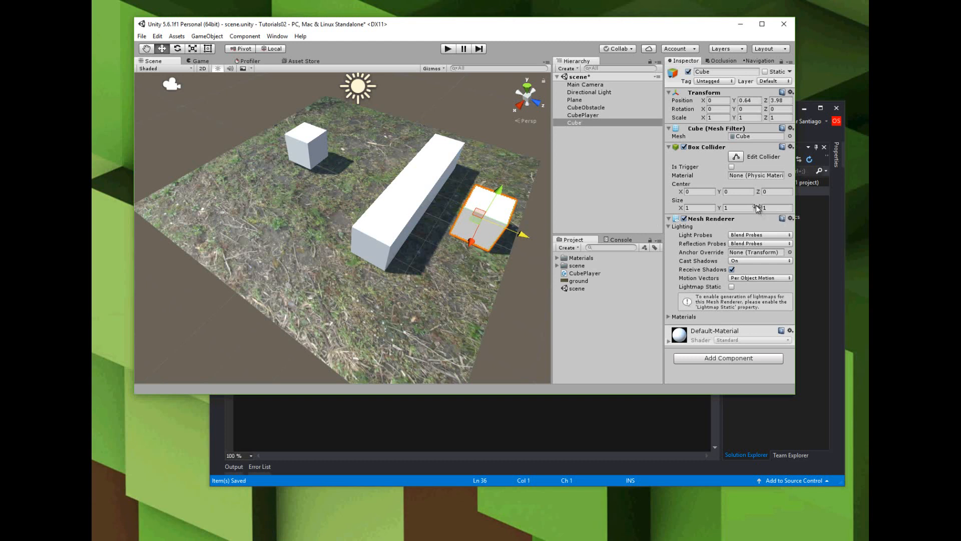
# Rename the cube to Cubefollow.
pyautogui.click(574, 123)
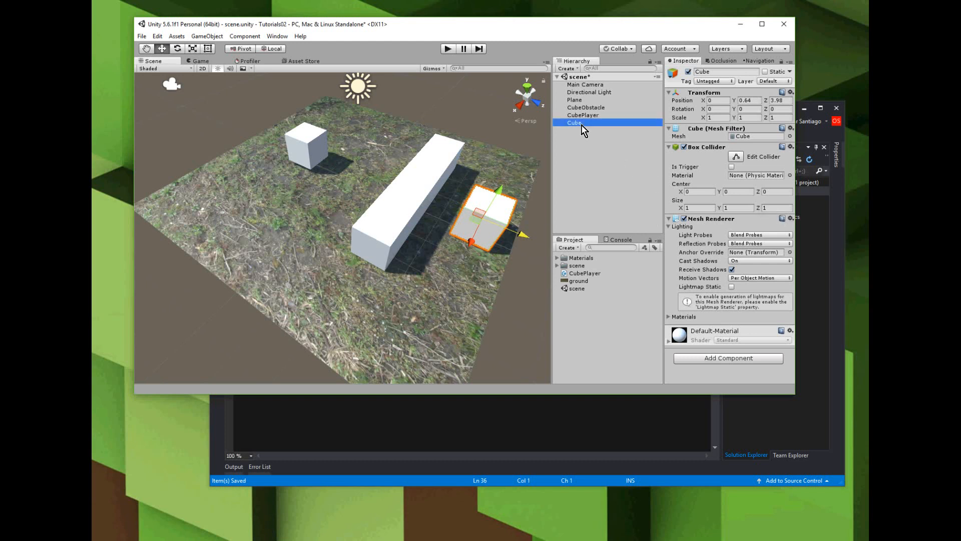
pyautogui.doubleClick(575, 123)
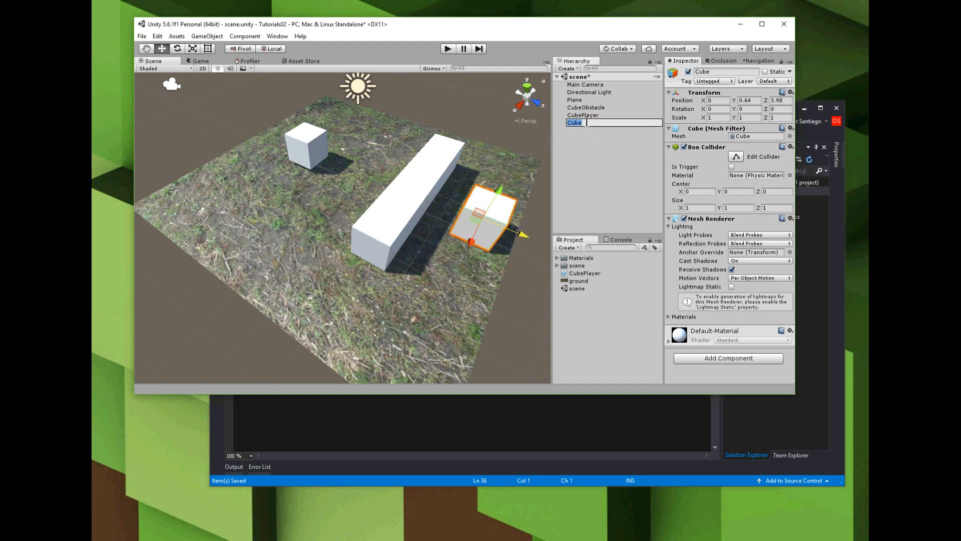
pyautogui.write('follow')
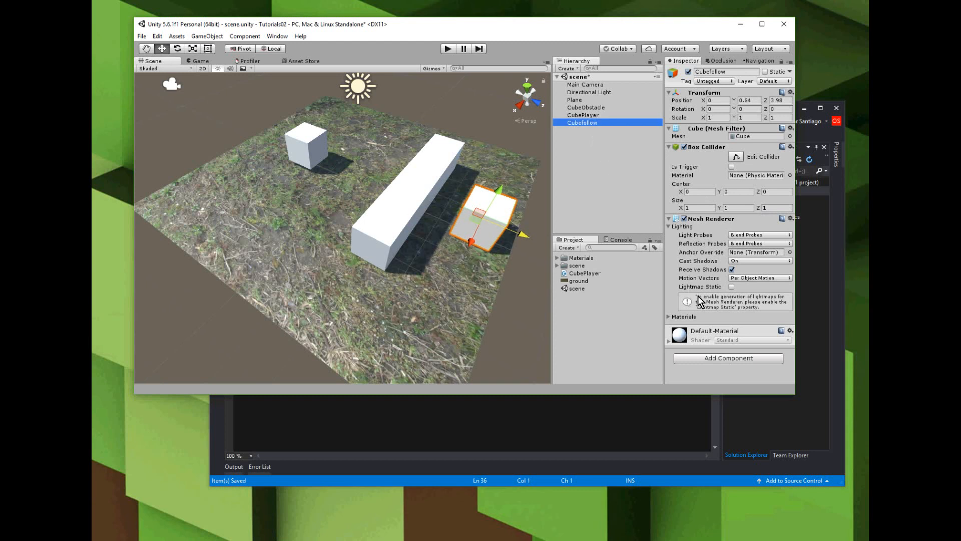
# Add a Nav Mesh Agent component (Humanoid agent type) to Cubefollow.
pyautogui.click(728, 358)
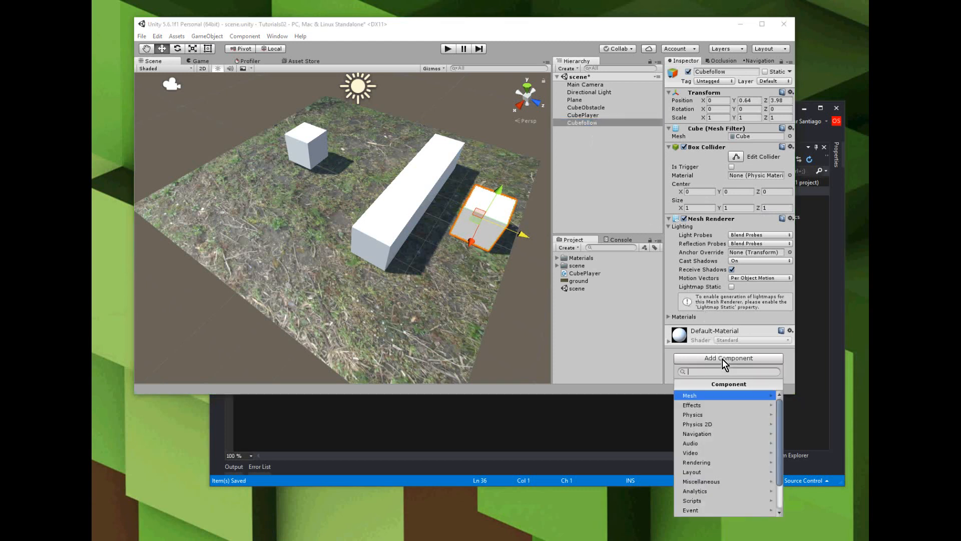
pyautogui.moveTo(724, 442)
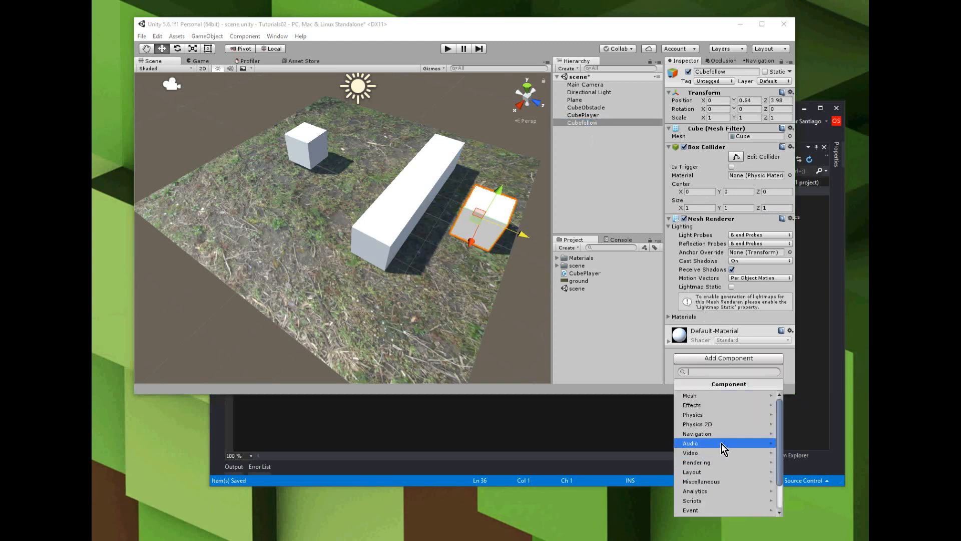
pyautogui.moveTo(719, 437)
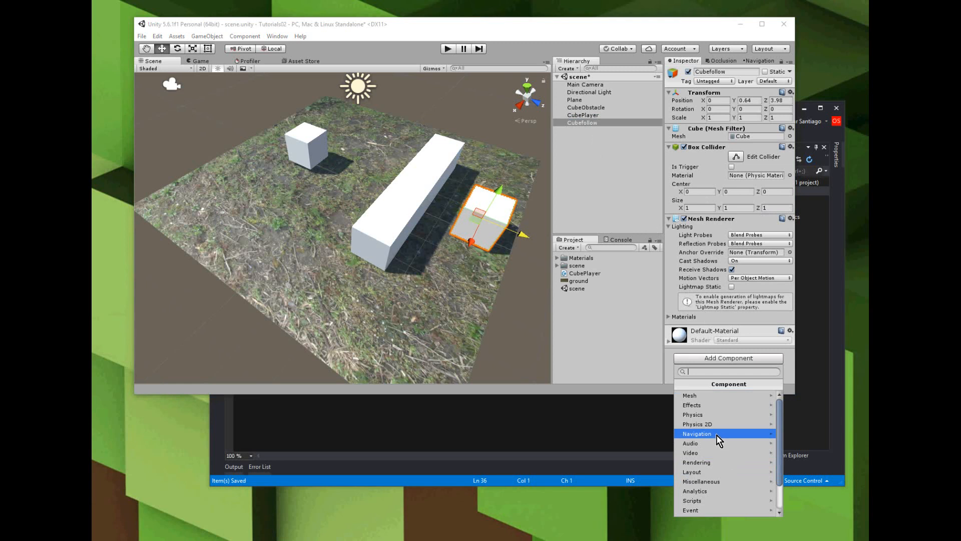
pyautogui.click(697, 433)
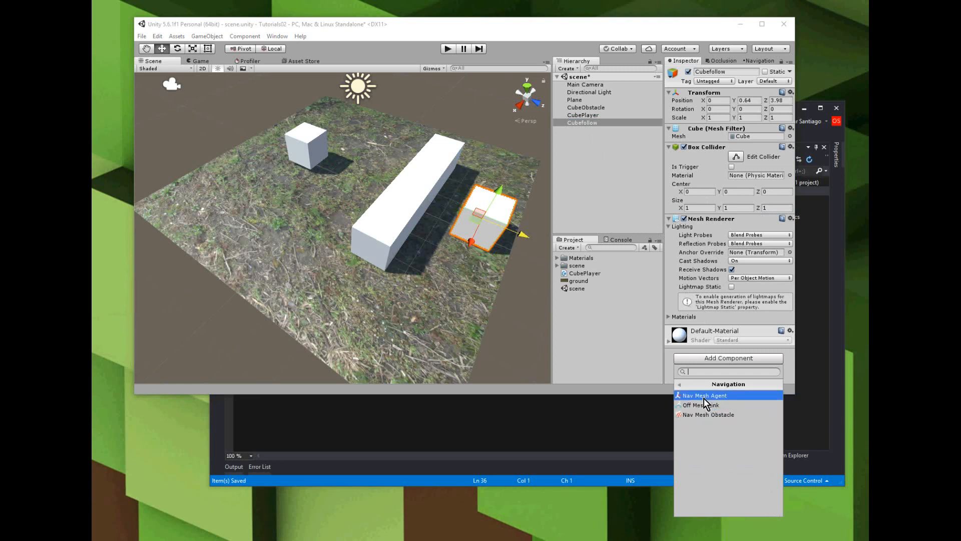
pyautogui.click(704, 395)
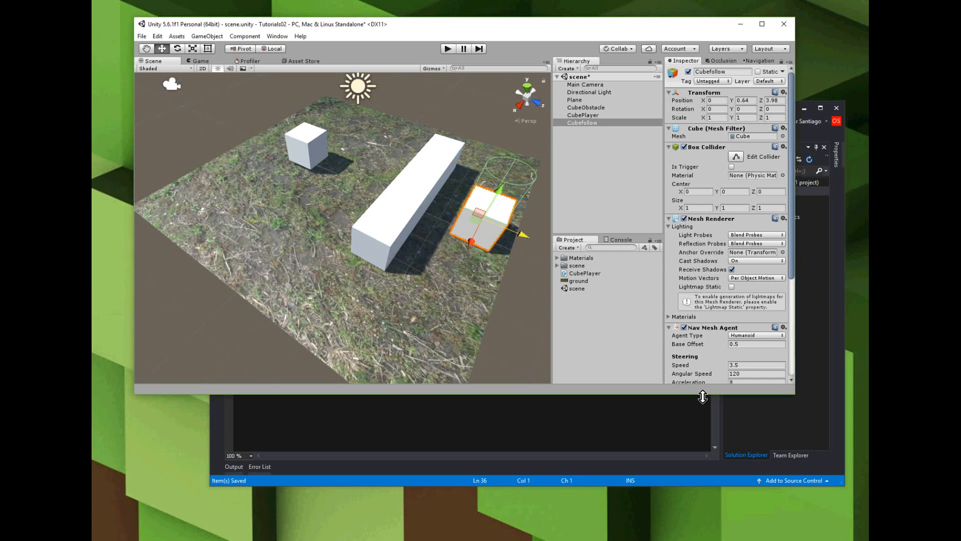
pyautogui.moveTo(500, 191)
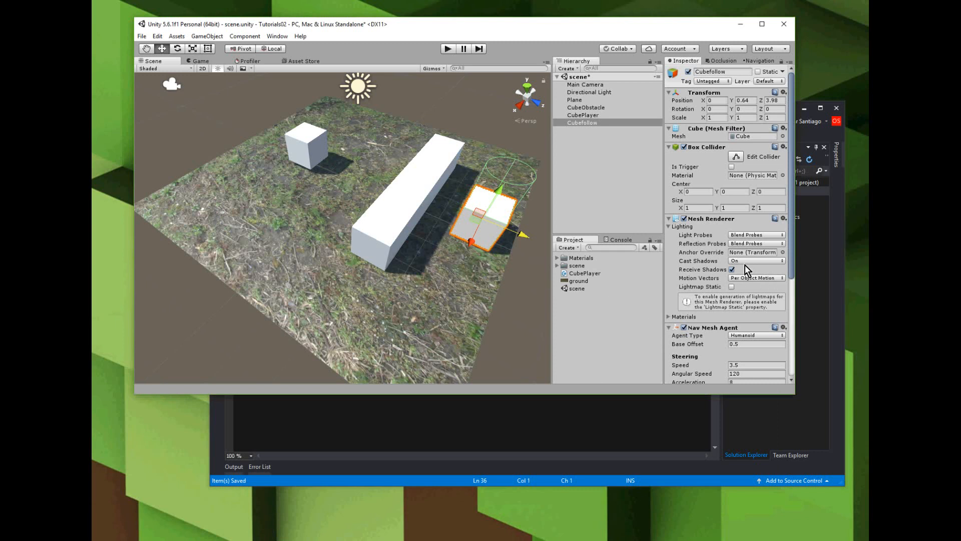
# Enter obstacle-avoidance Height 1 and Radius 0.75 on the Nav Mesh Agent.
pyautogui.scroll(-3)
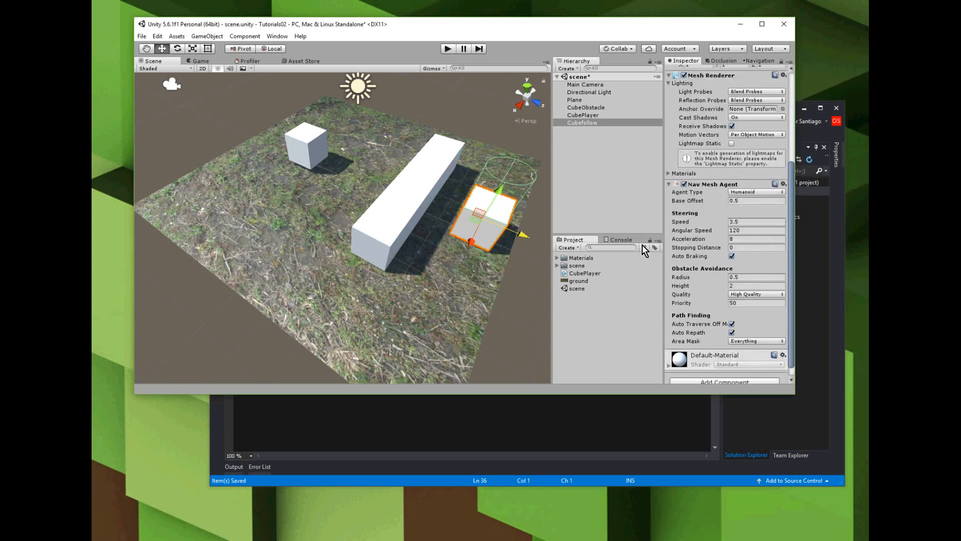
pyautogui.moveTo(704, 263)
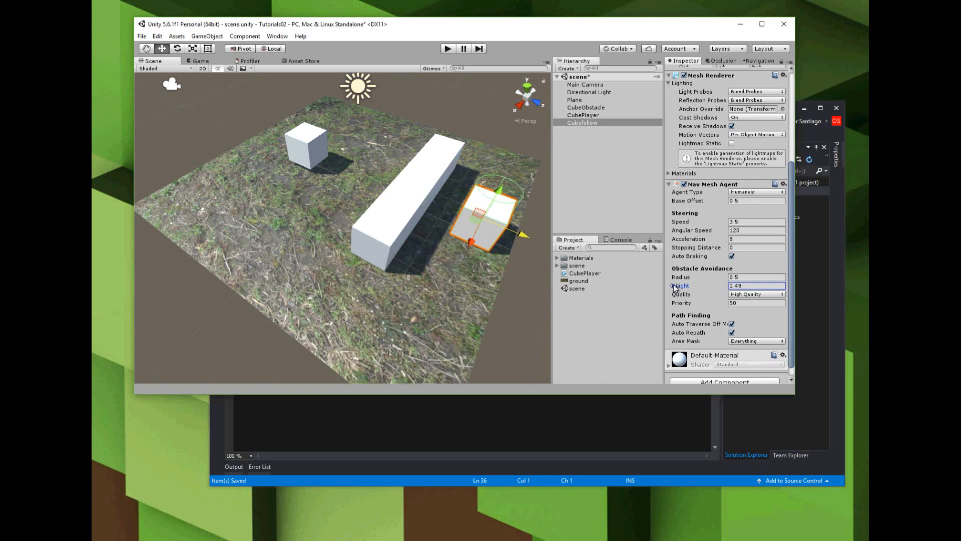
pyautogui.click(756, 284)
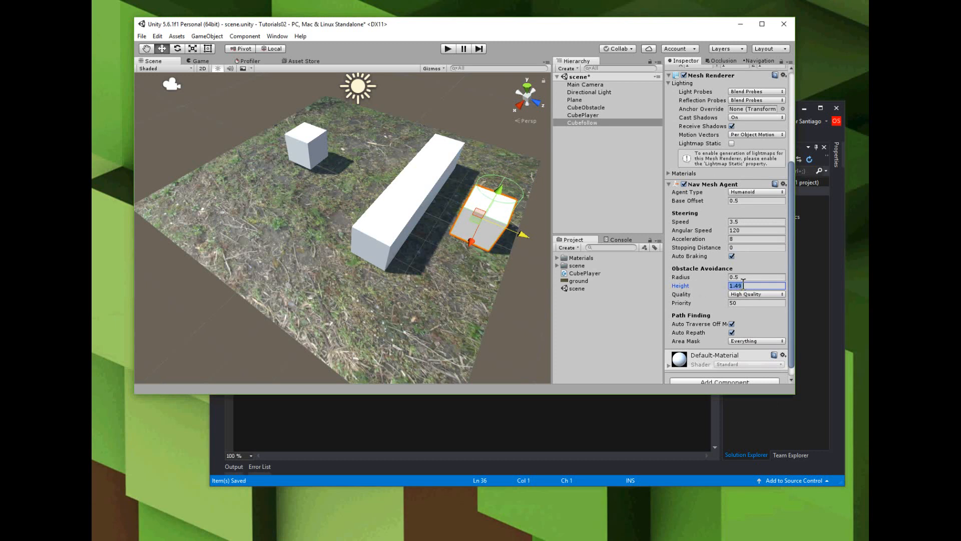
pyautogui.write('1')
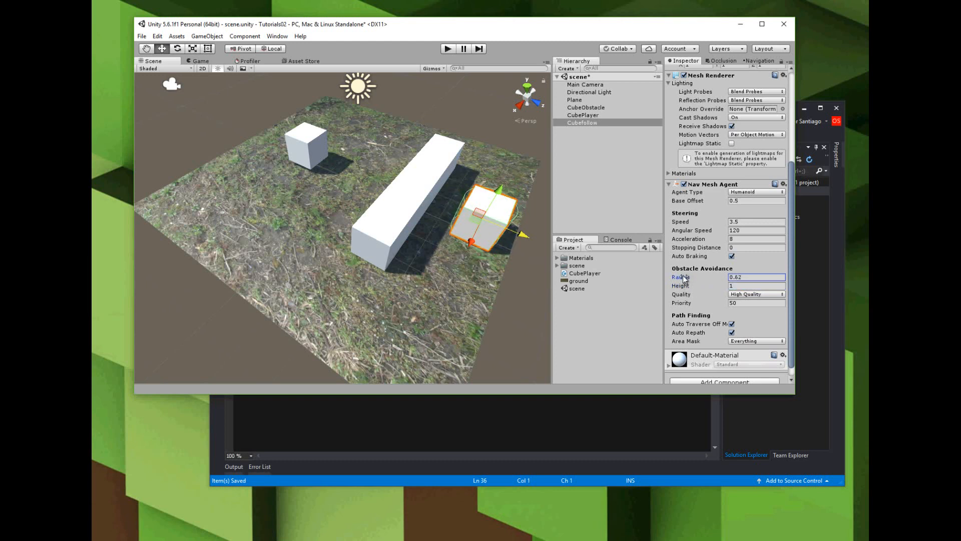
pyautogui.click(756, 276)
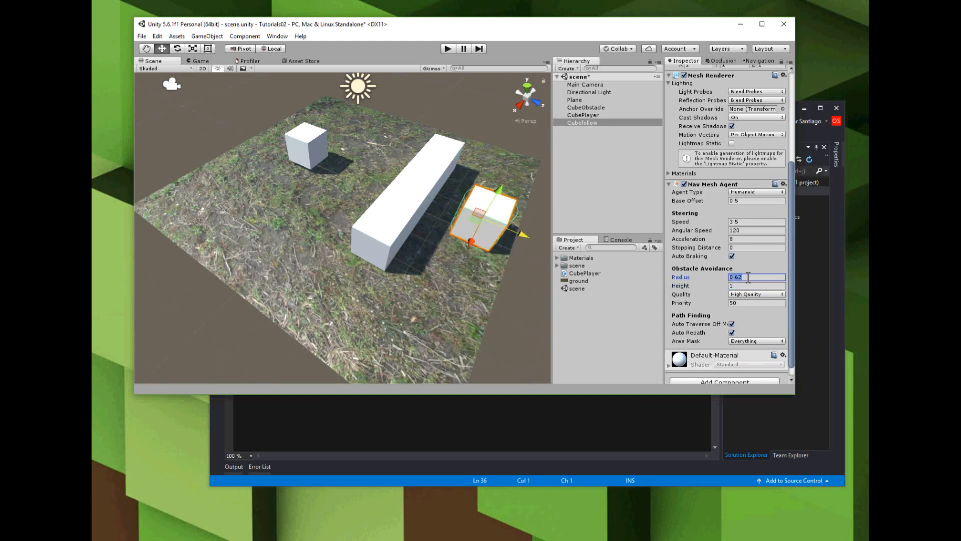
pyautogui.write('.75')
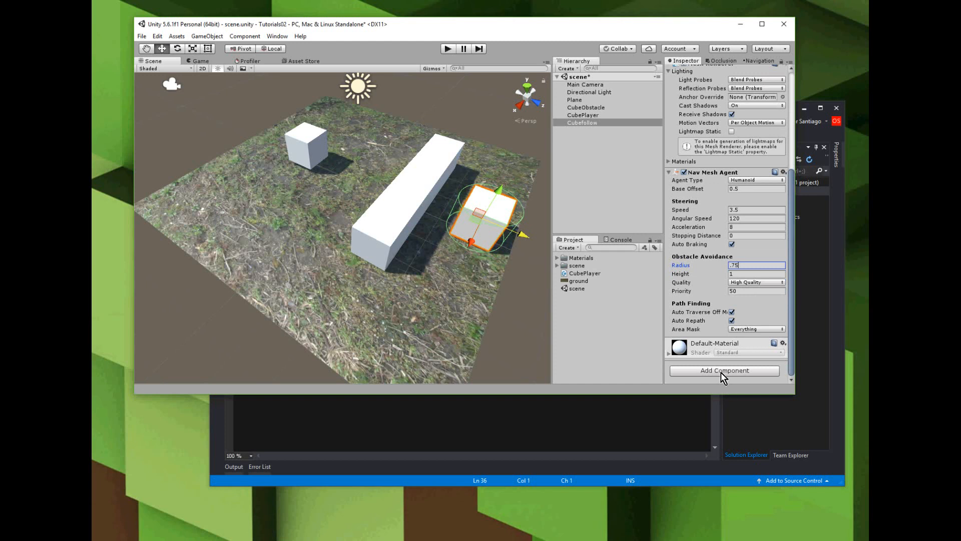
# Create and attach a new C# script named CubeFollow through Add Component.
pyautogui.click(724, 370)
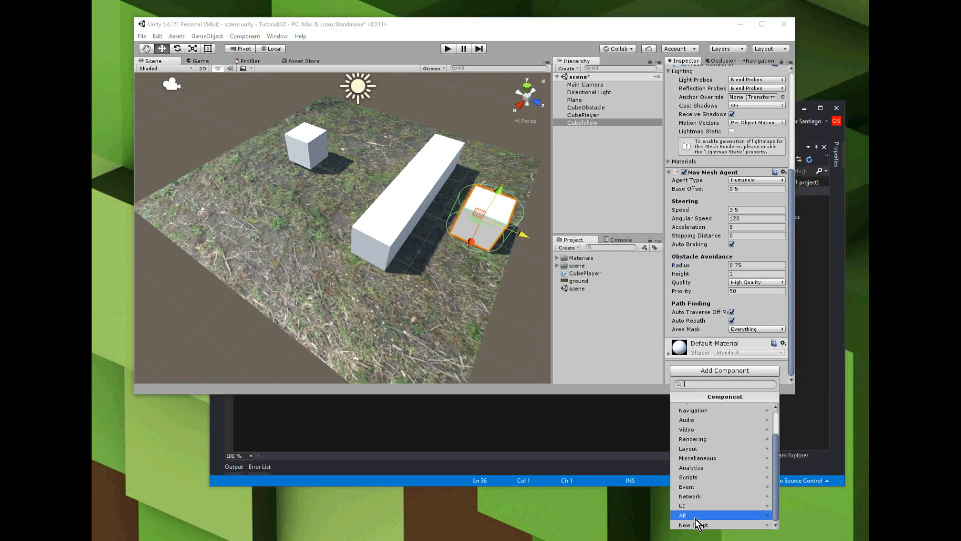
pyautogui.click(693, 525)
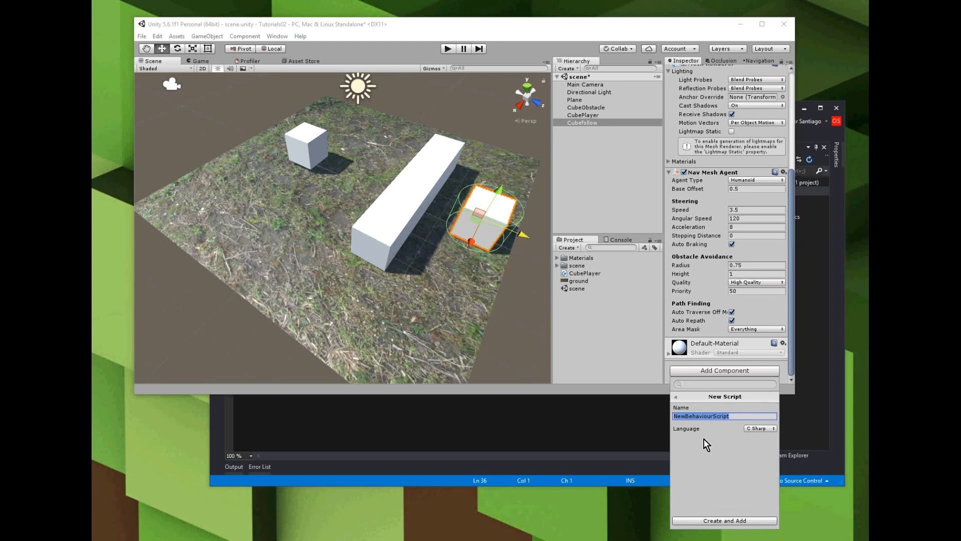
pyautogui.write('CubeFollow')
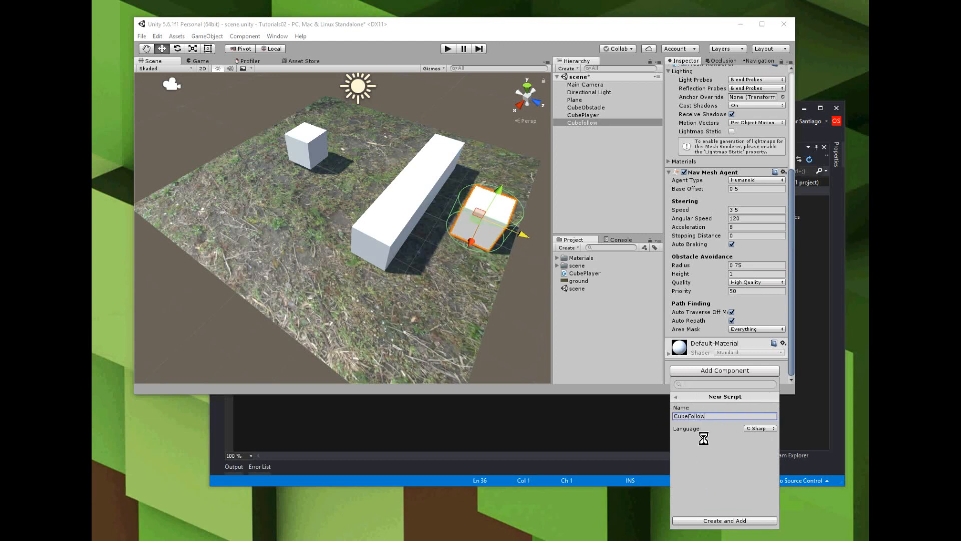
pyautogui.click(724, 520)
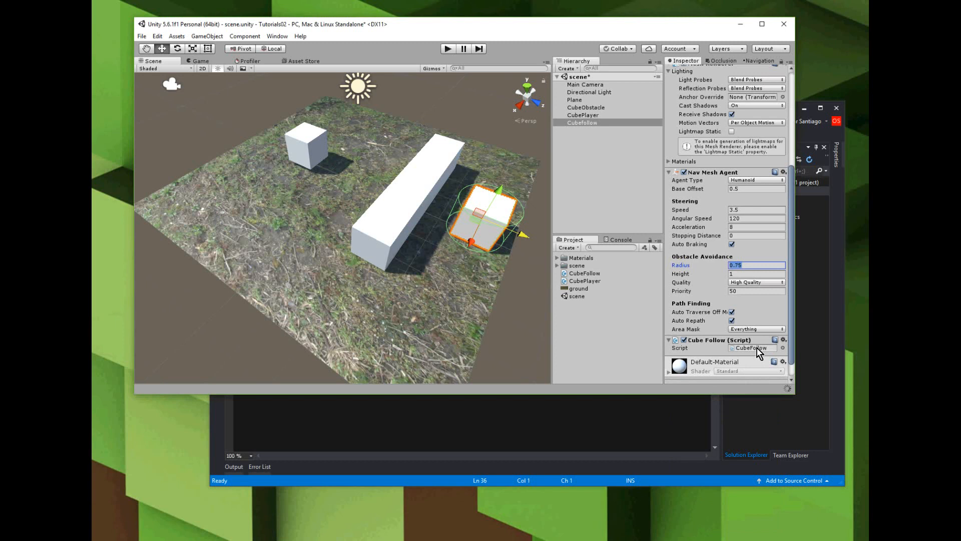
pyautogui.moveTo(758, 354)
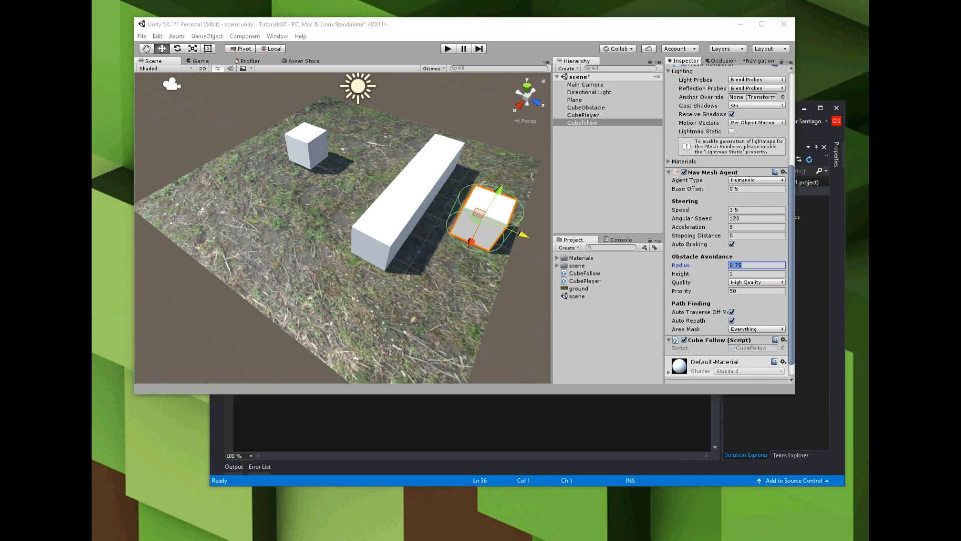
pyautogui.moveTo(757, 379)
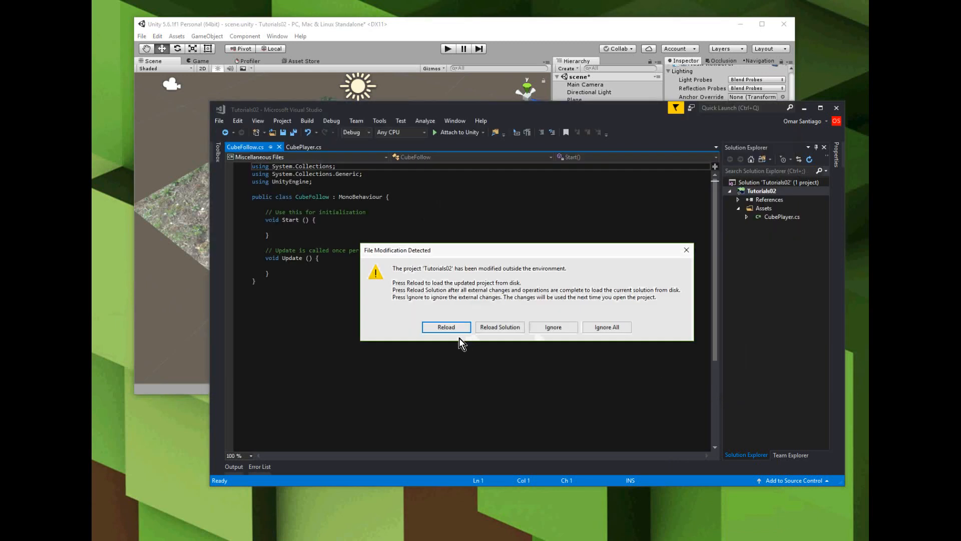
# Replace CubeFollow.cs with NavMeshAgent code chasing the target's position, and save.
pyautogui.click(445, 327)
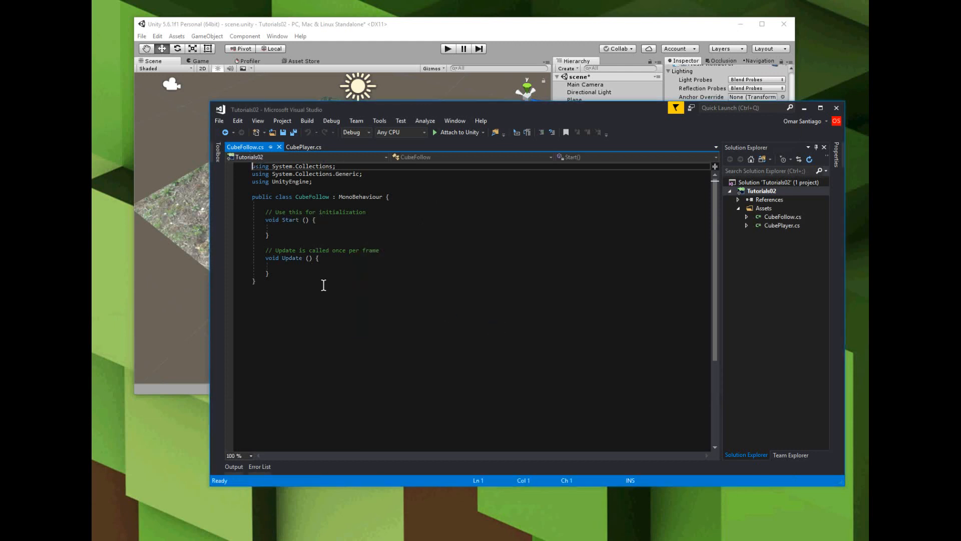
pyautogui.press('ctrl+a')
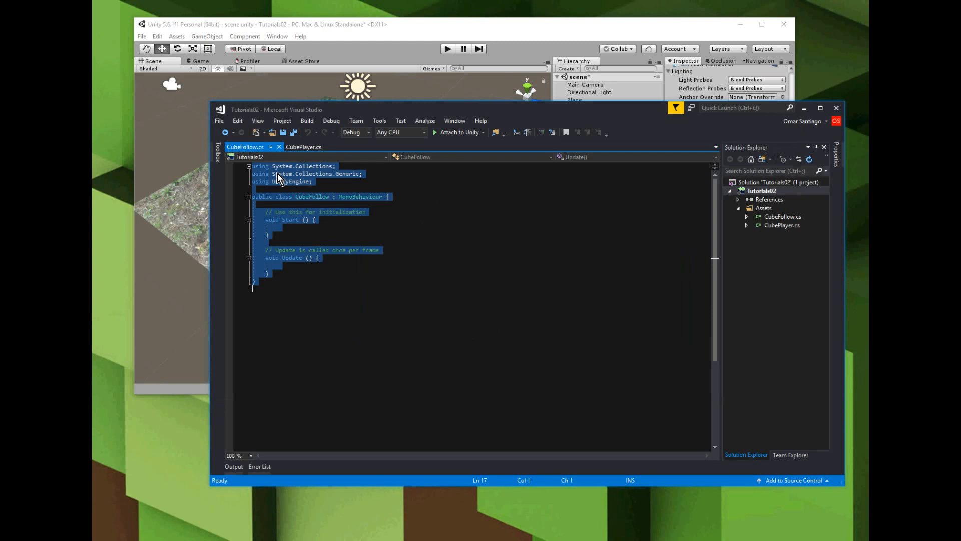
pyautogui.rightClick(280, 178)
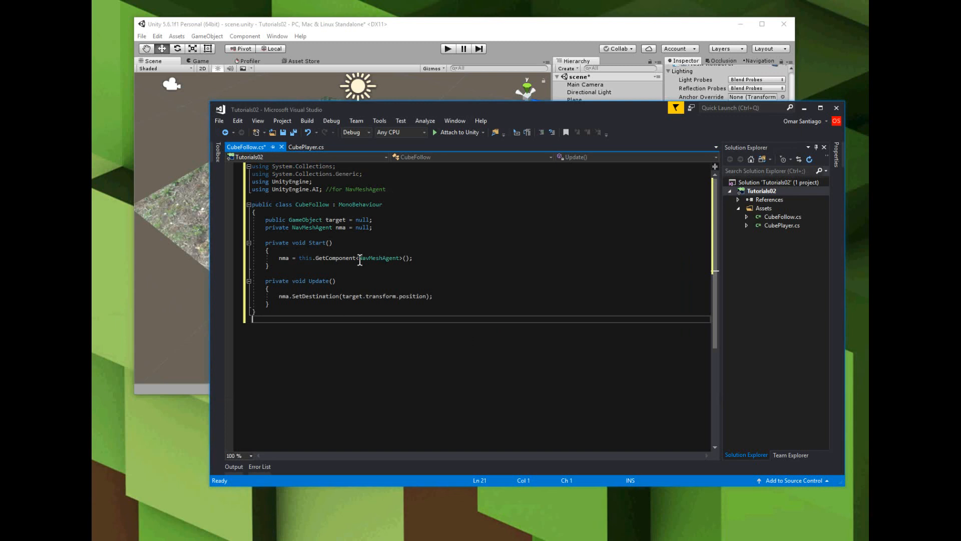
pyautogui.moveTo(391, 197)
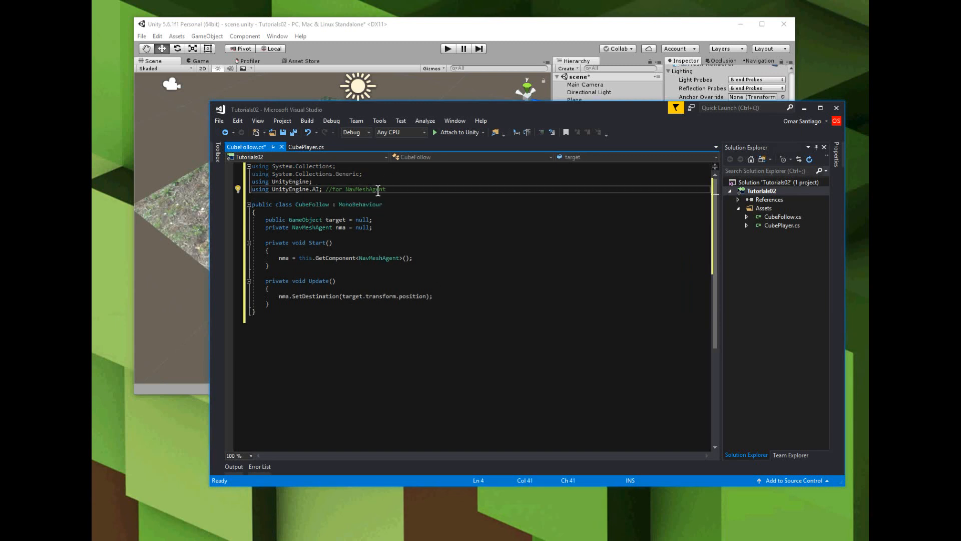
pyautogui.doubleClick(364, 189)
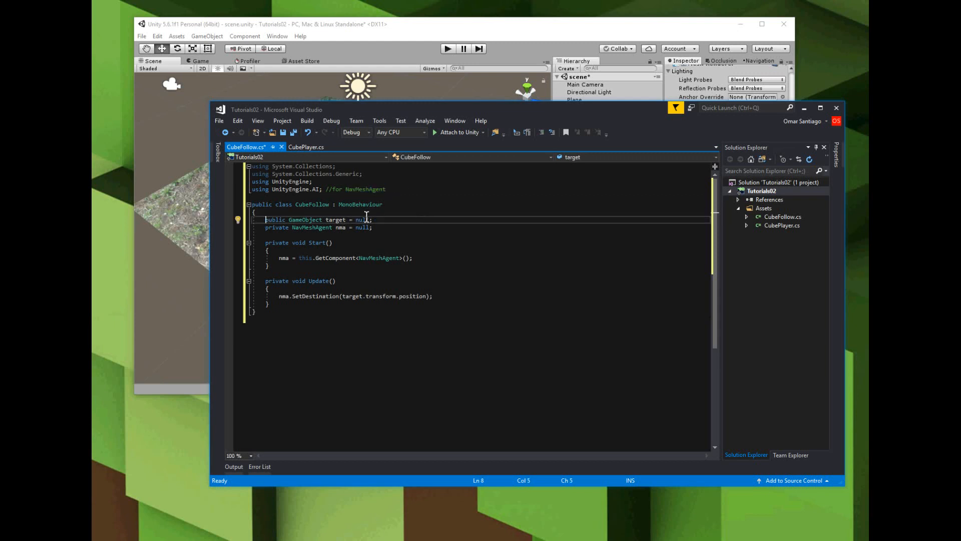
pyautogui.moveTo(305, 219)
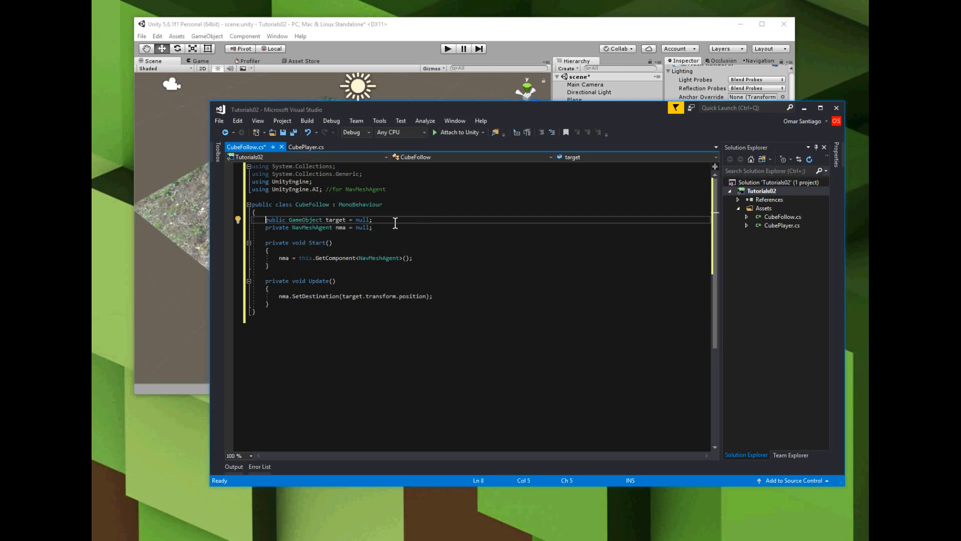
pyautogui.click(371, 219)
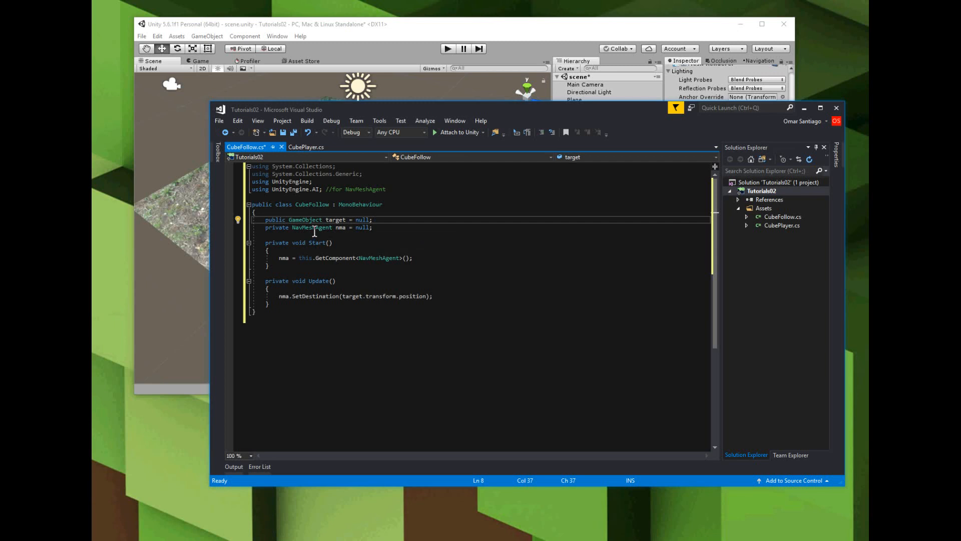
pyautogui.moveTo(293, 258)
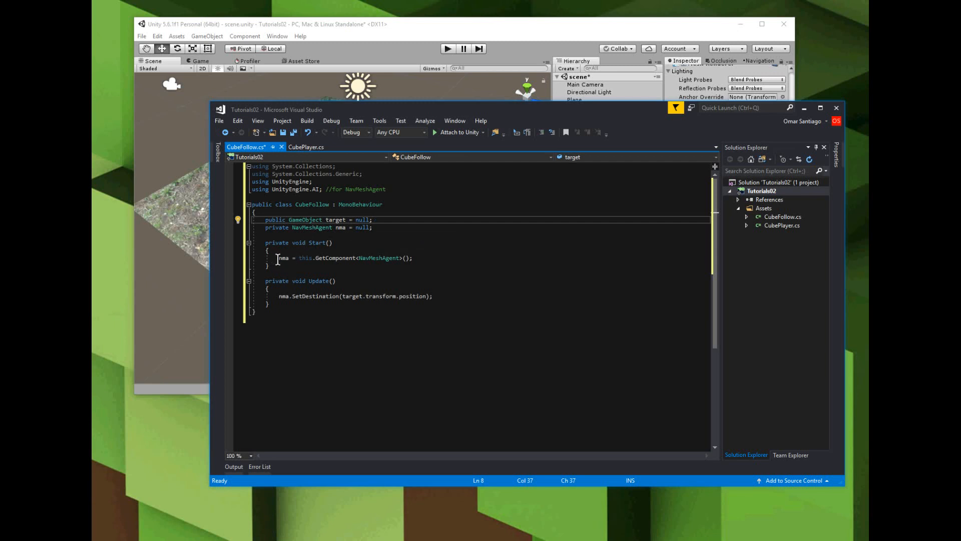
pyautogui.moveTo(282, 257)
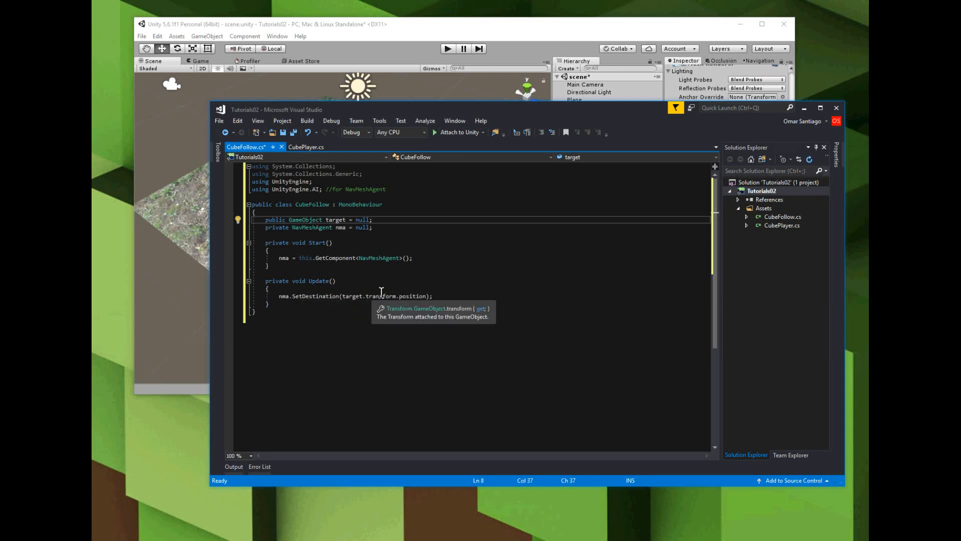
pyautogui.moveTo(314, 302)
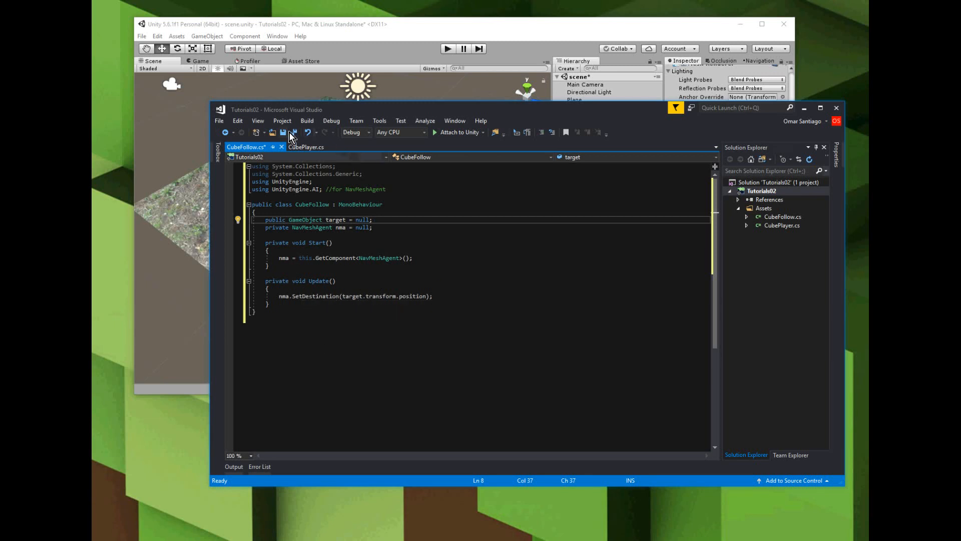
pyautogui.click(282, 132)
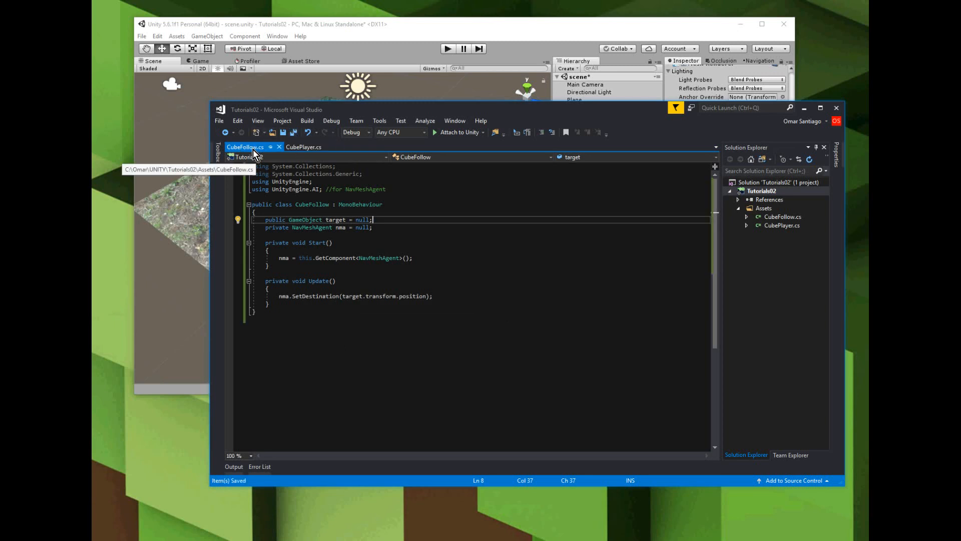
pyautogui.moveTo(468, 33)
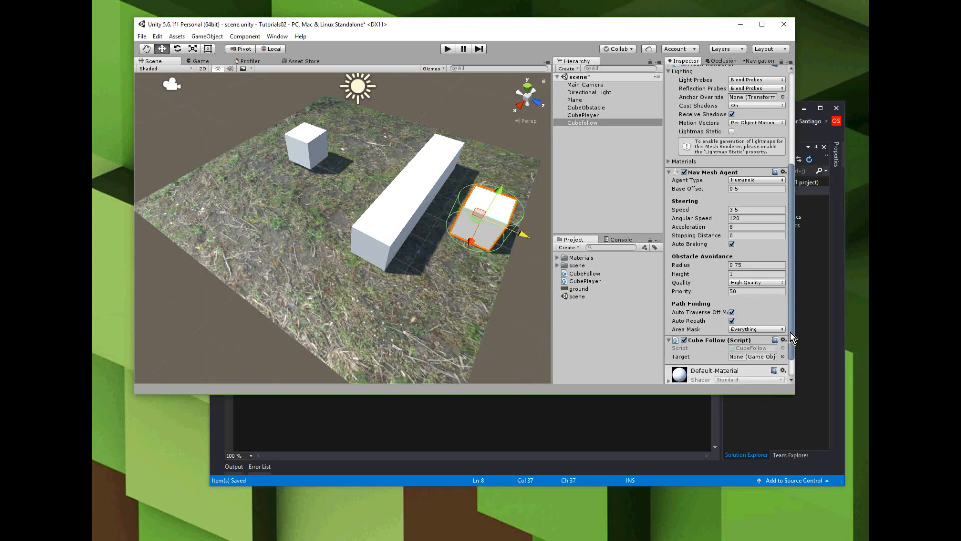
# Assign CubePlayer to the Target field of Cubefollow's Cube Follow script.
pyautogui.scroll(-3)
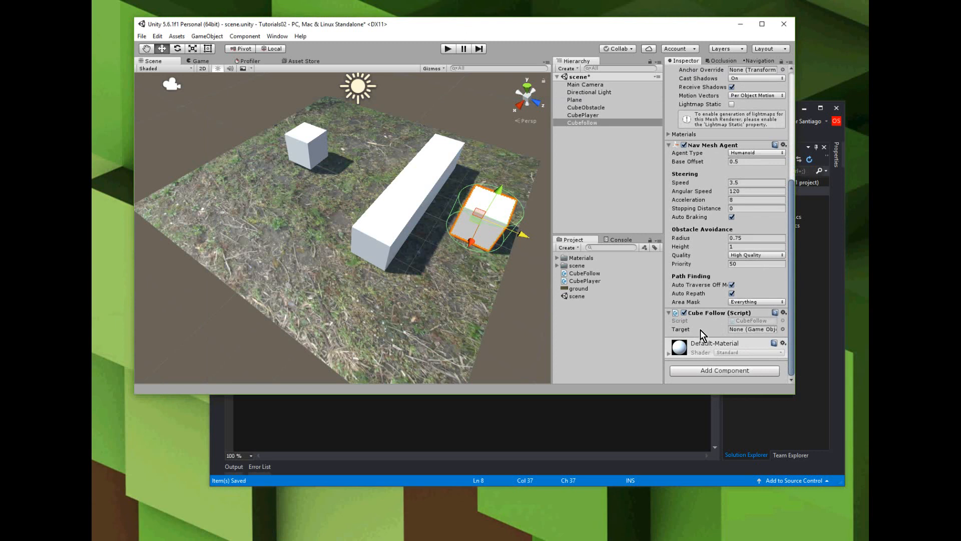
pyautogui.moveTo(640, 234)
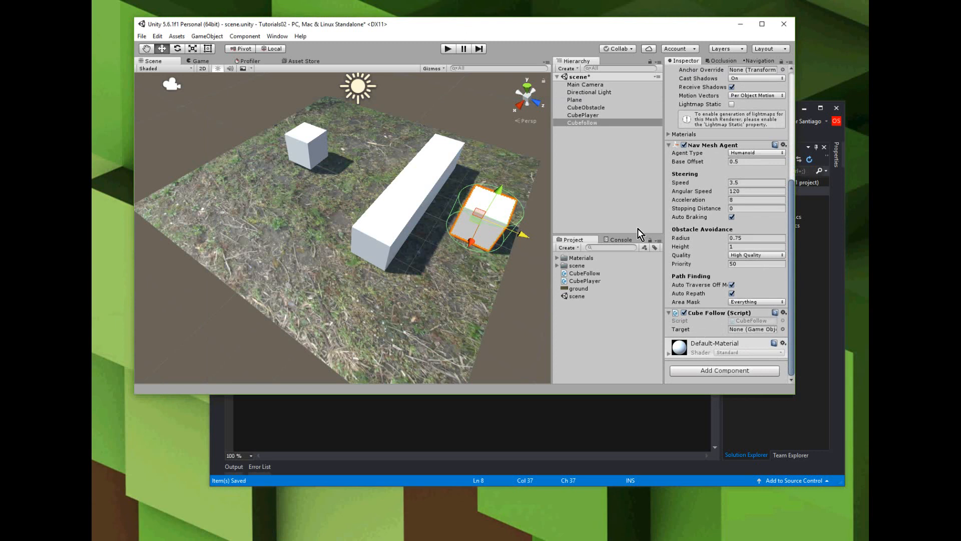
pyautogui.click(583, 114)
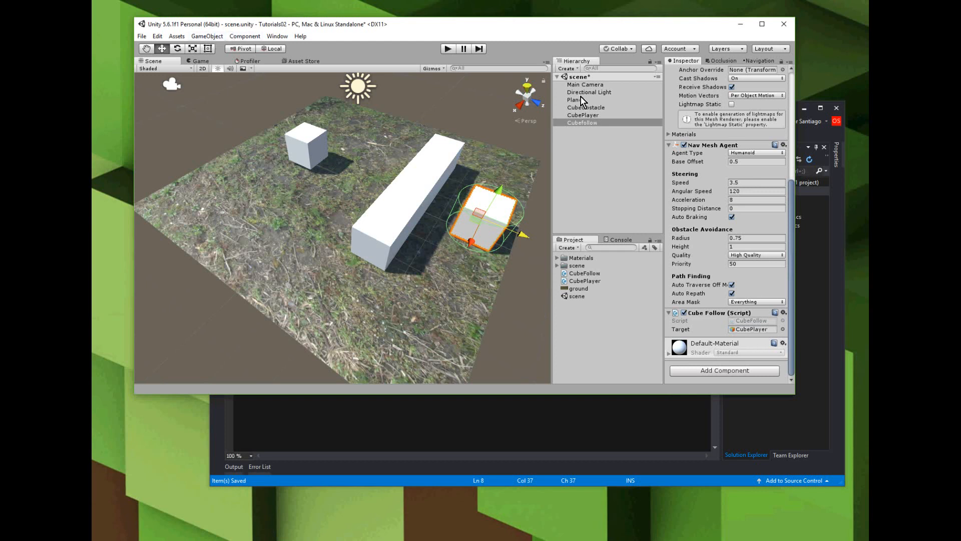
# Move the Main Camera to match the scene view using GameObject > Move To View.
pyautogui.click(584, 84)
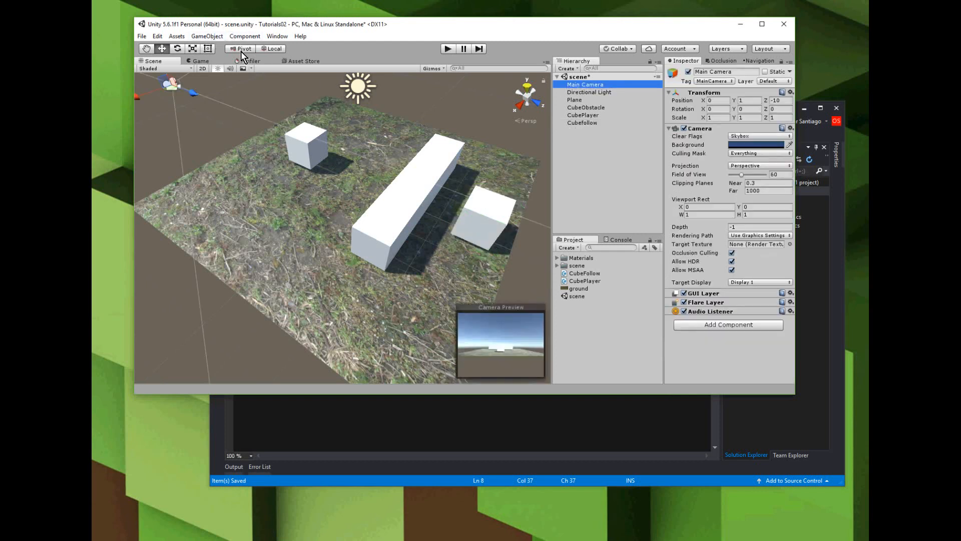
pyautogui.click(207, 35)
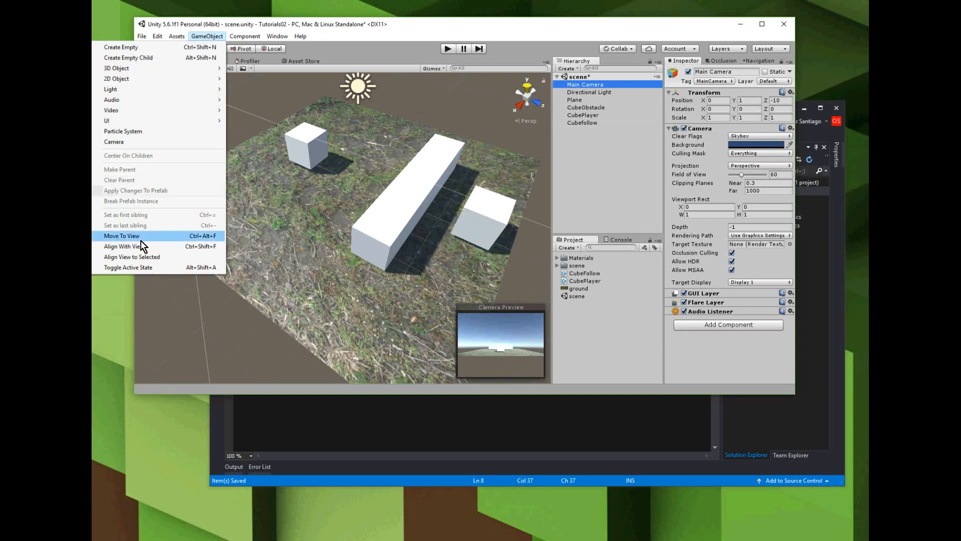
pyautogui.click(121, 246)
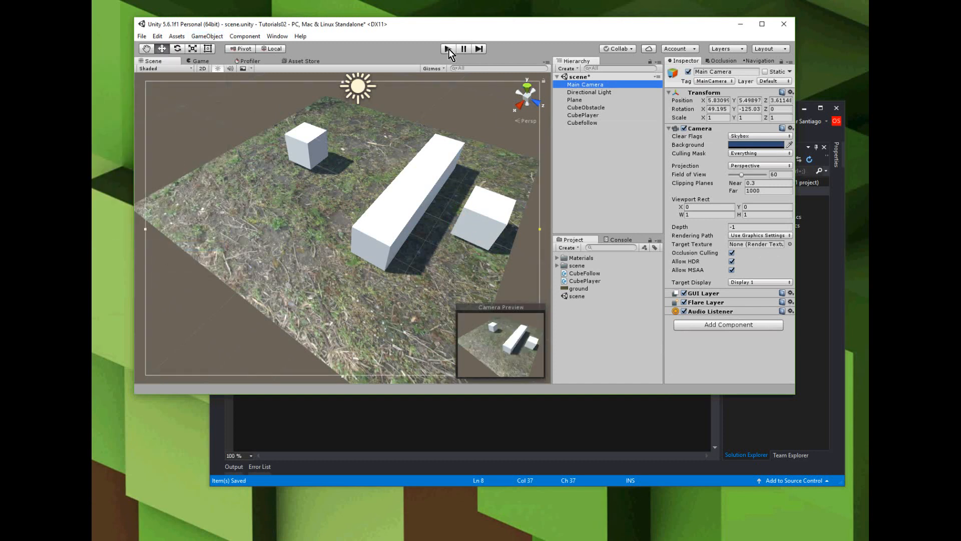
# Play the scene to test the chase, then stop it.
pyautogui.click(447, 49)
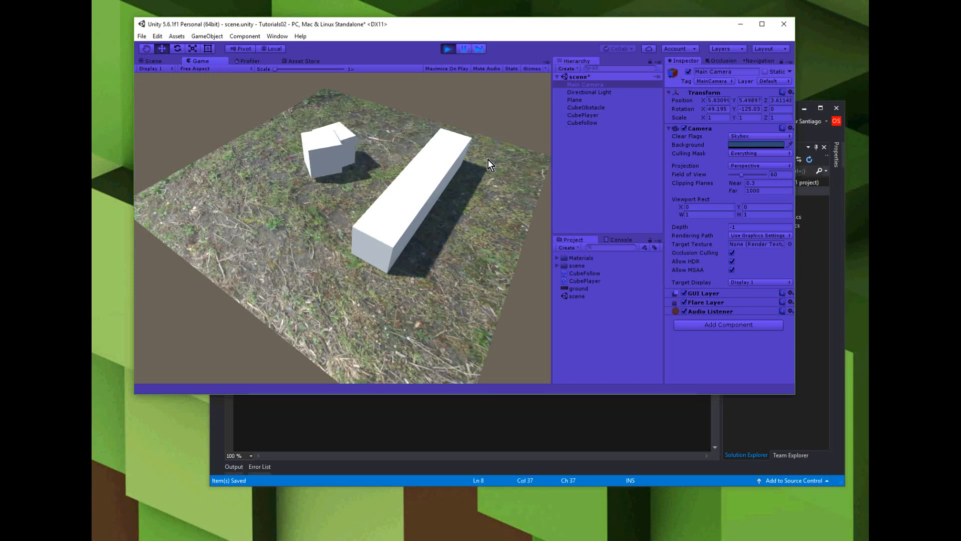
pyautogui.click(447, 49)
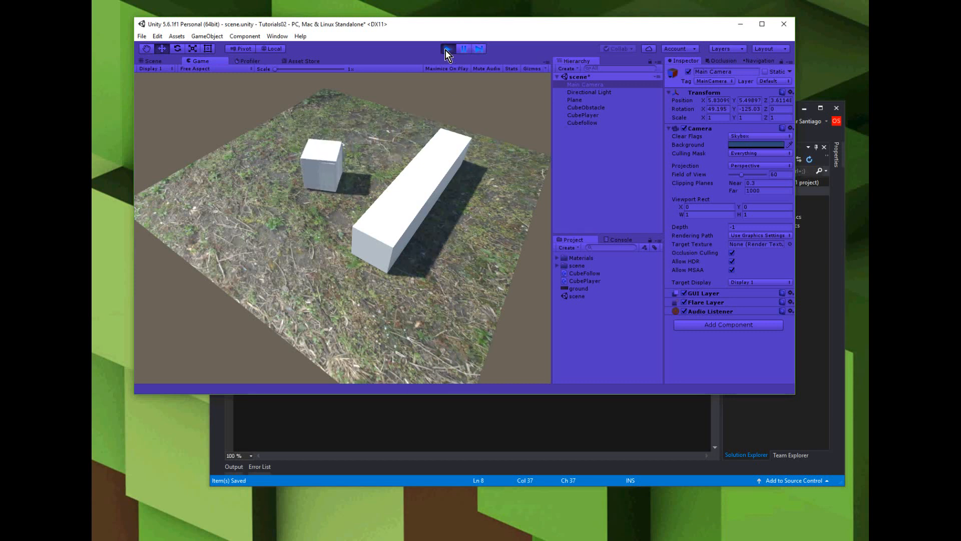
pyautogui.click(447, 49)
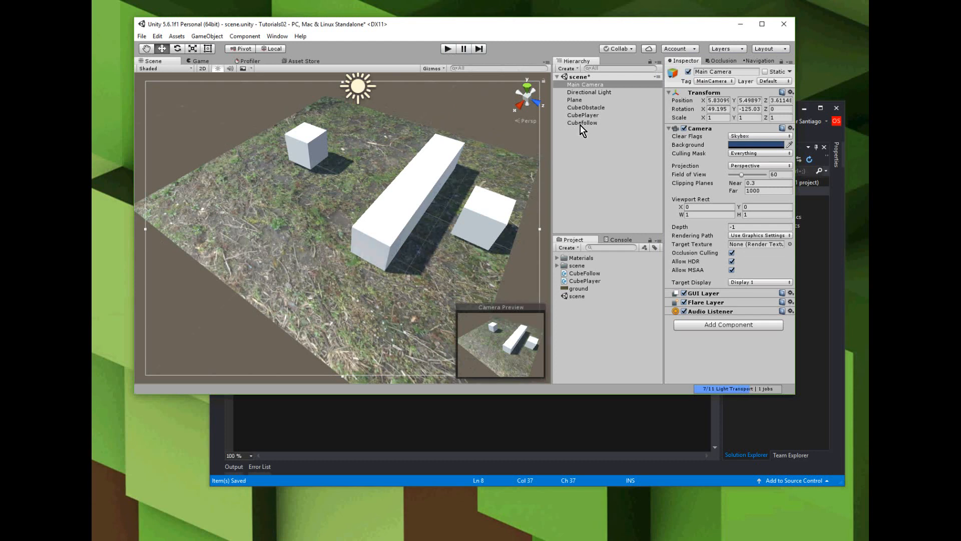
# Set Cubefollow's Nav Mesh Agent Speed to 1 and Angular Speed to 30.
pyautogui.click(581, 123)
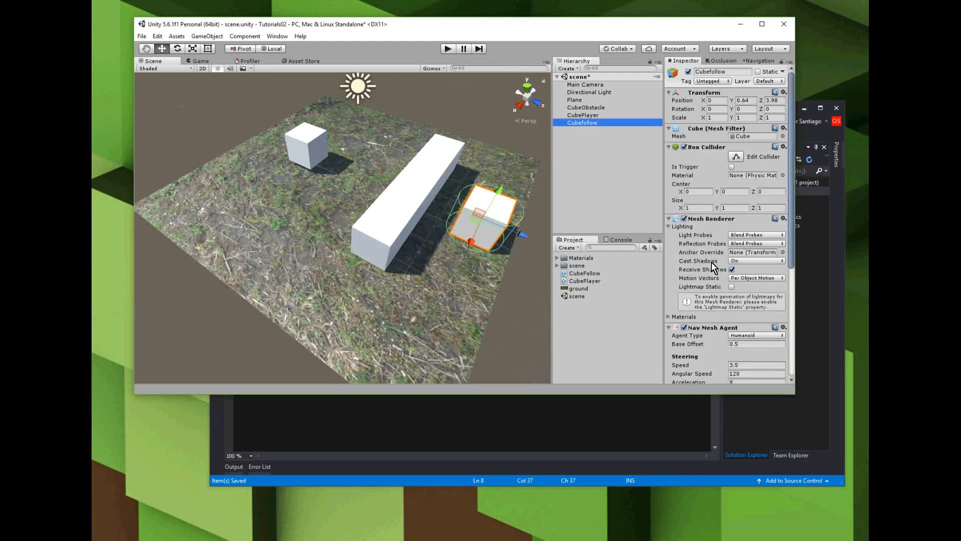
pyautogui.scroll(-3)
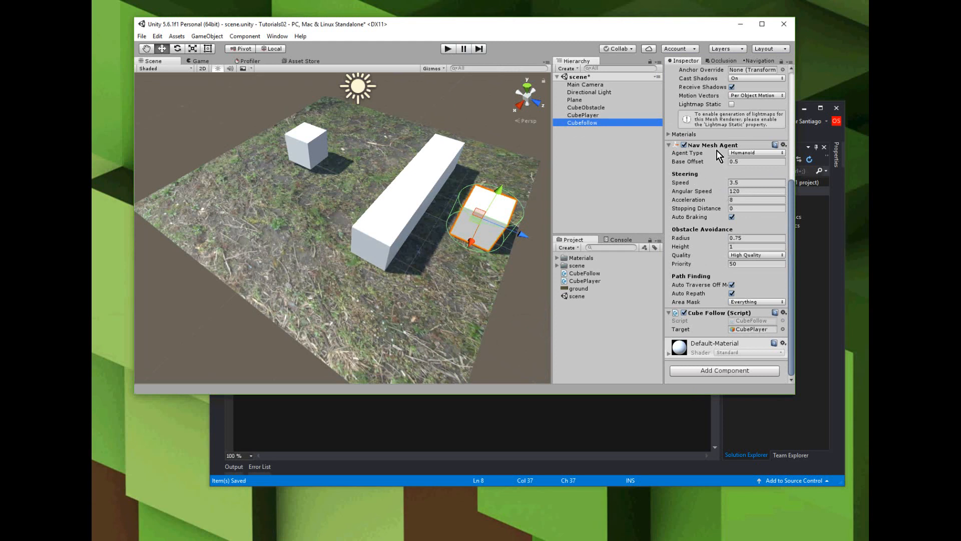
pyautogui.click(756, 182)
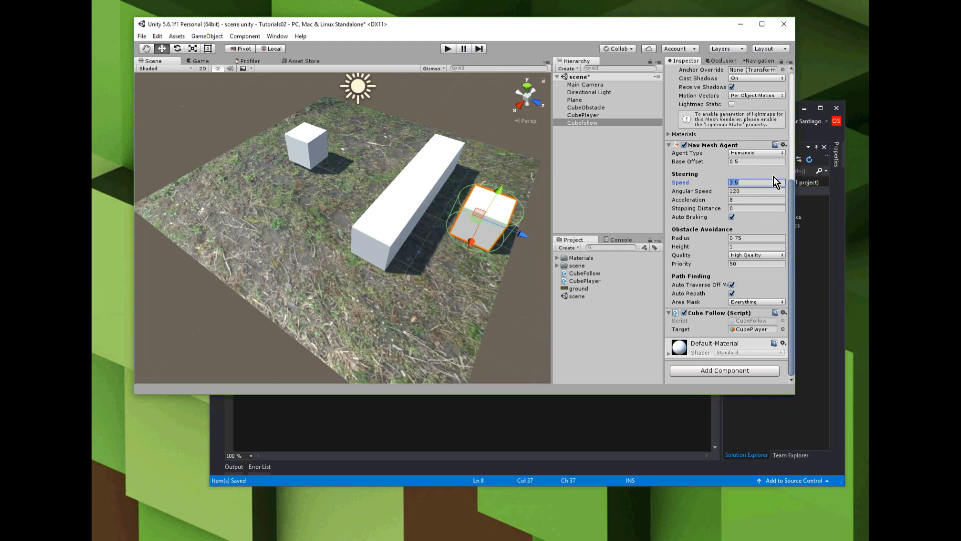
pyautogui.write('1')
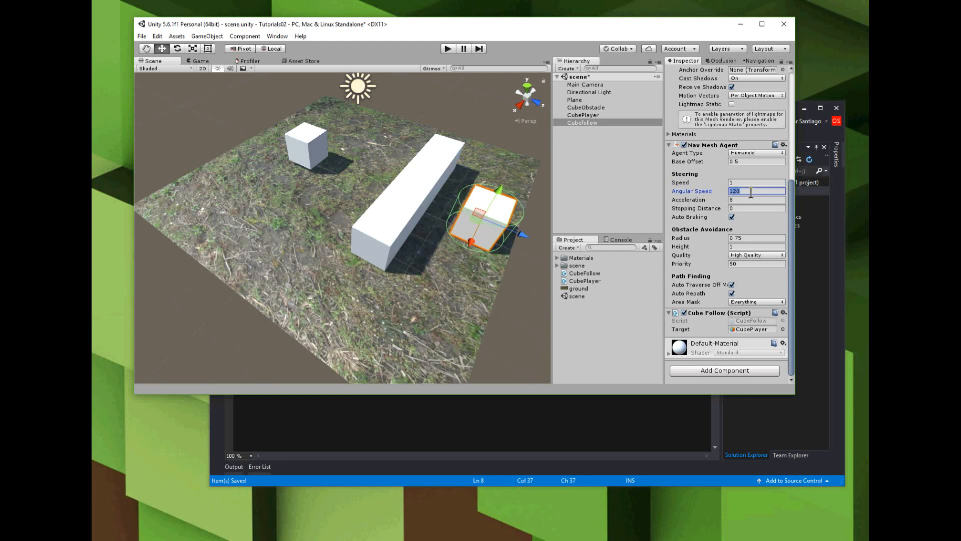
pyautogui.write('30')
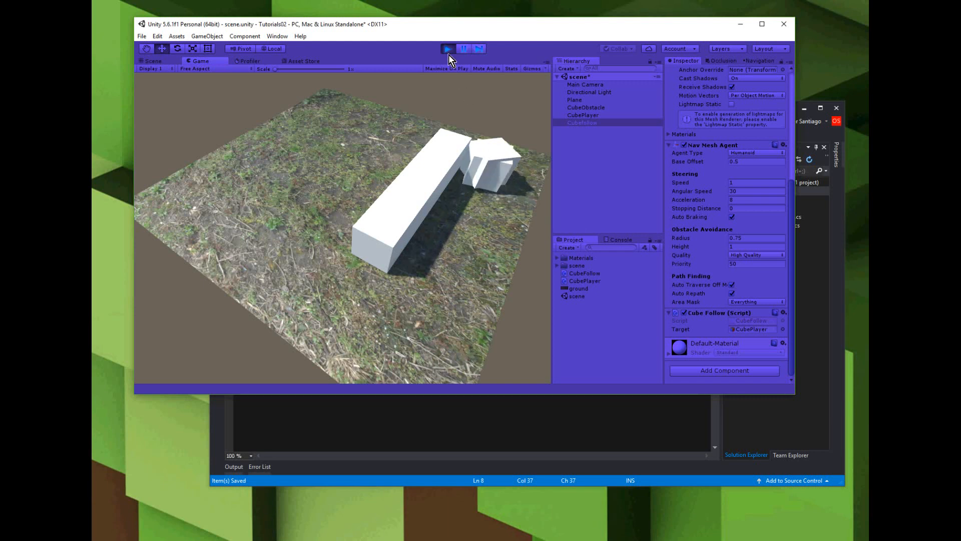
# Stop the play-mode test after watching Cubefollow chase the player.
pyautogui.click(447, 49)
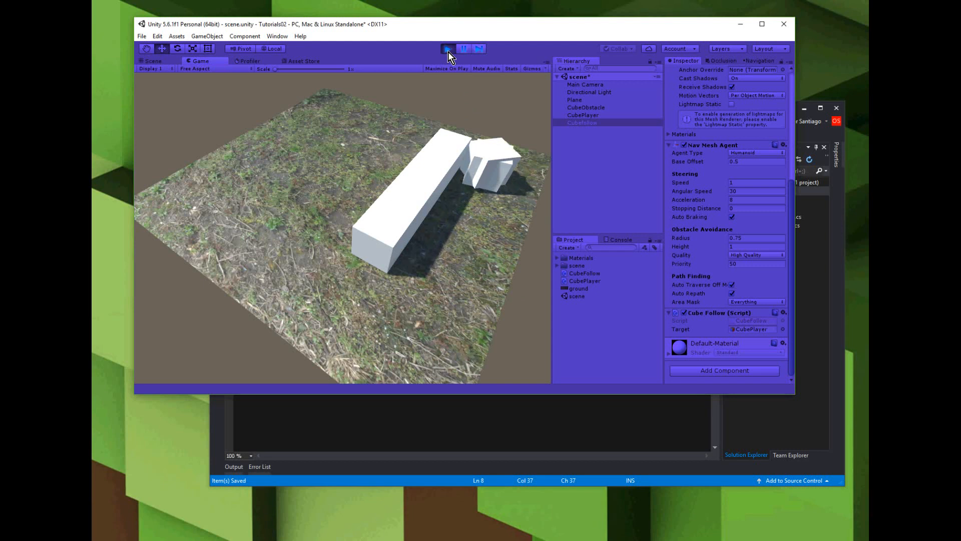